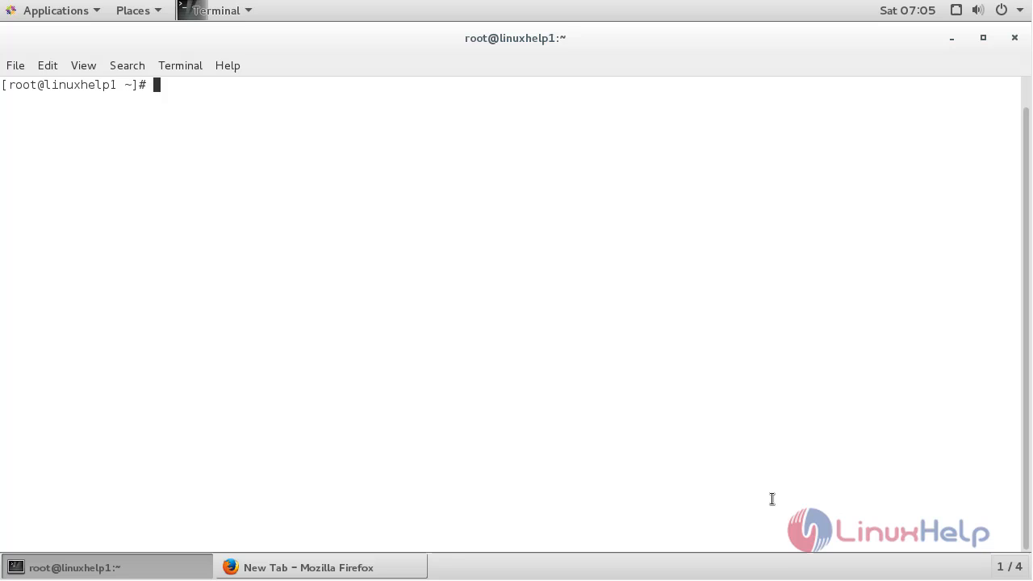
# - Run 'yum install epel-release -y' at the root prompt to add the EPEL repository
pyautogui.write('yum install')
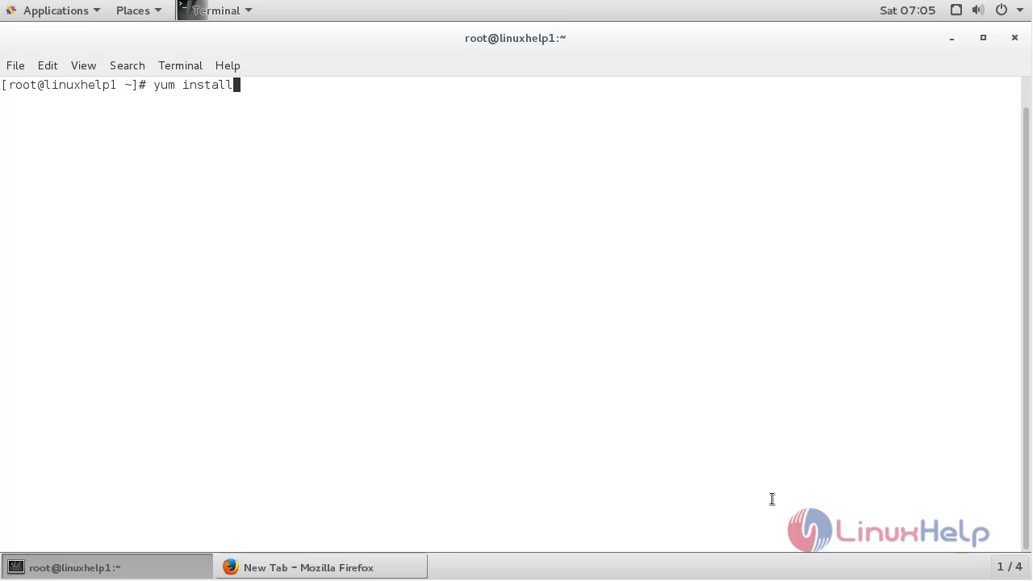
pyautogui.write('epe')
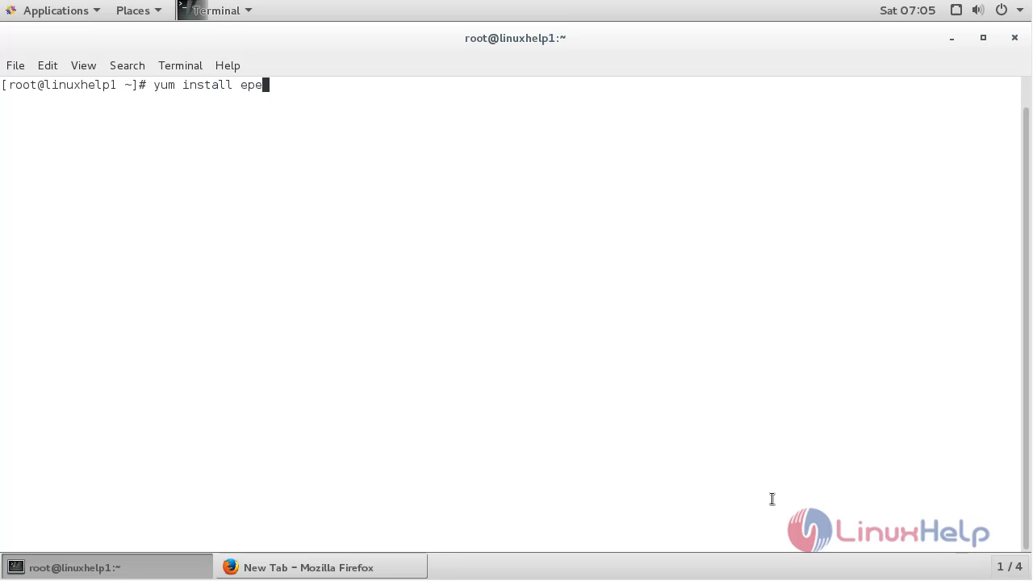
pyautogui.write('l-r')
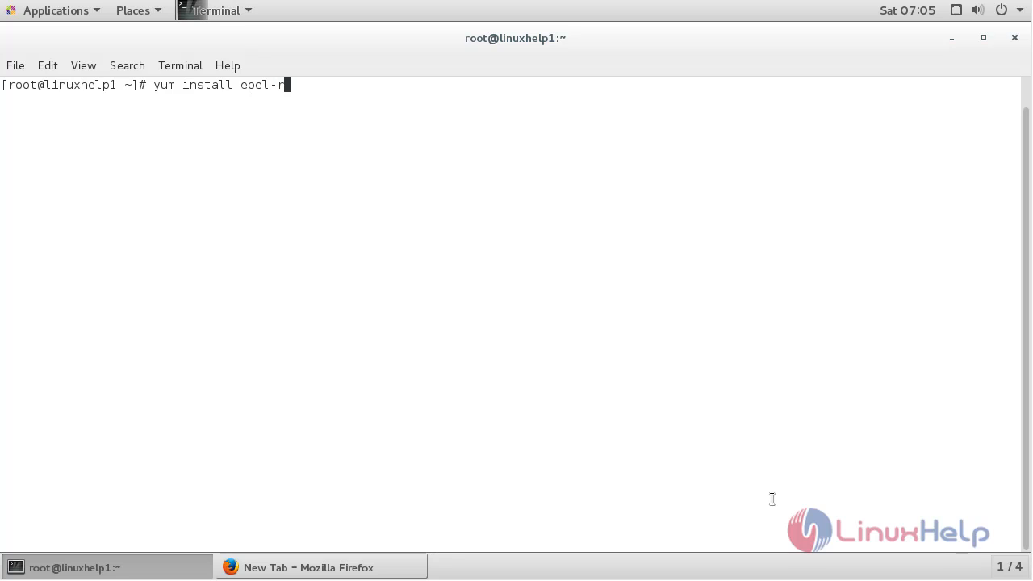
pyautogui.write('elease')
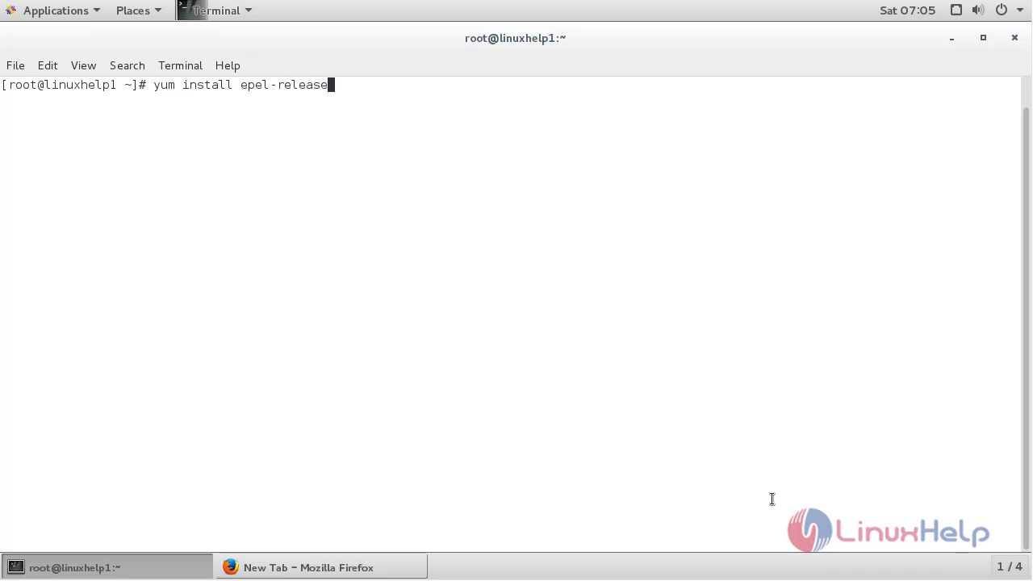
pyautogui.write('-y')
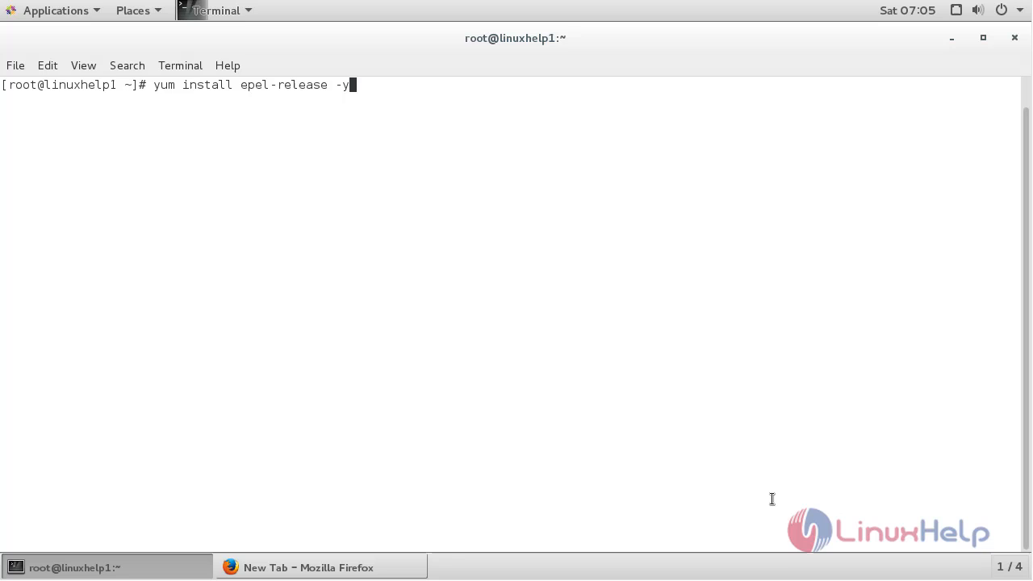
pyautogui.press('Return')
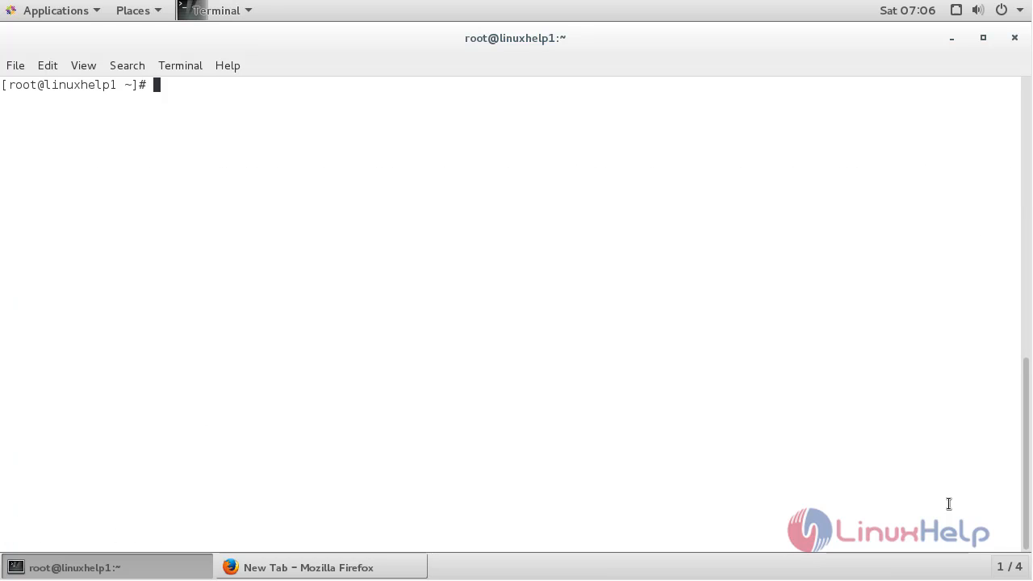
# - Run 'yum install R -y' and let it process the texlive and other dependencies
pyautogui.write('yum i')
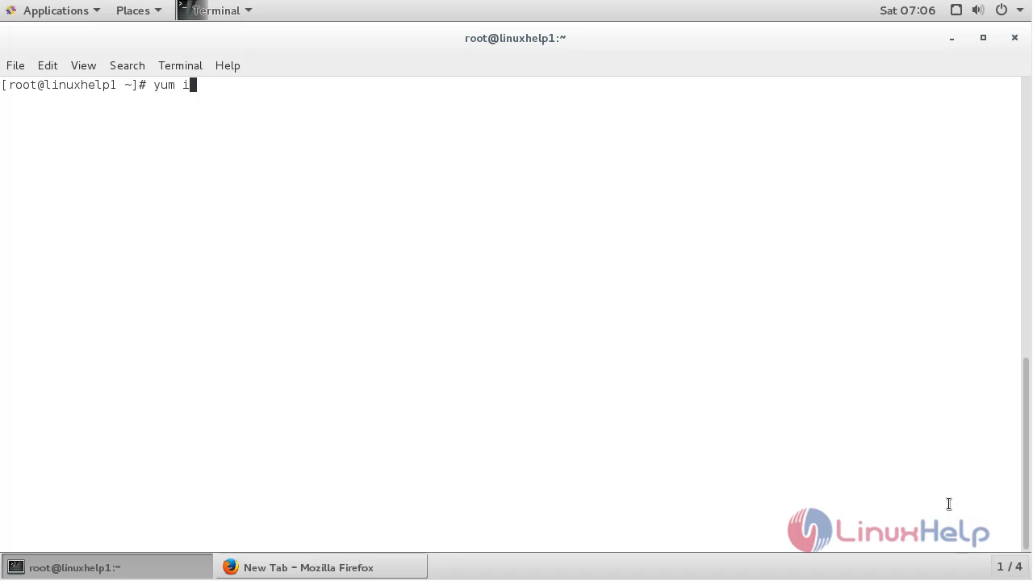
pyautogui.write('nstall')
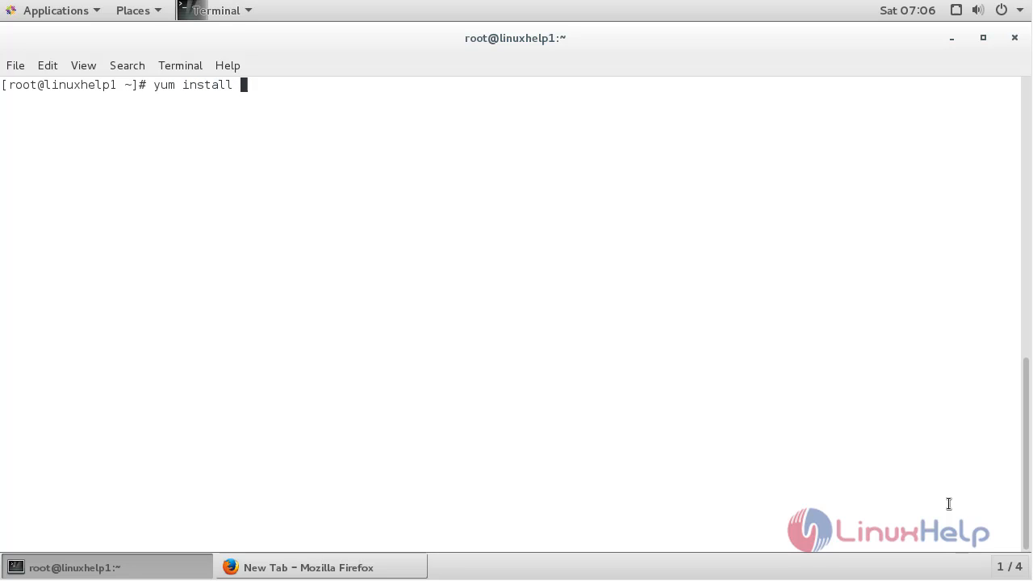
pyautogui.write('R')
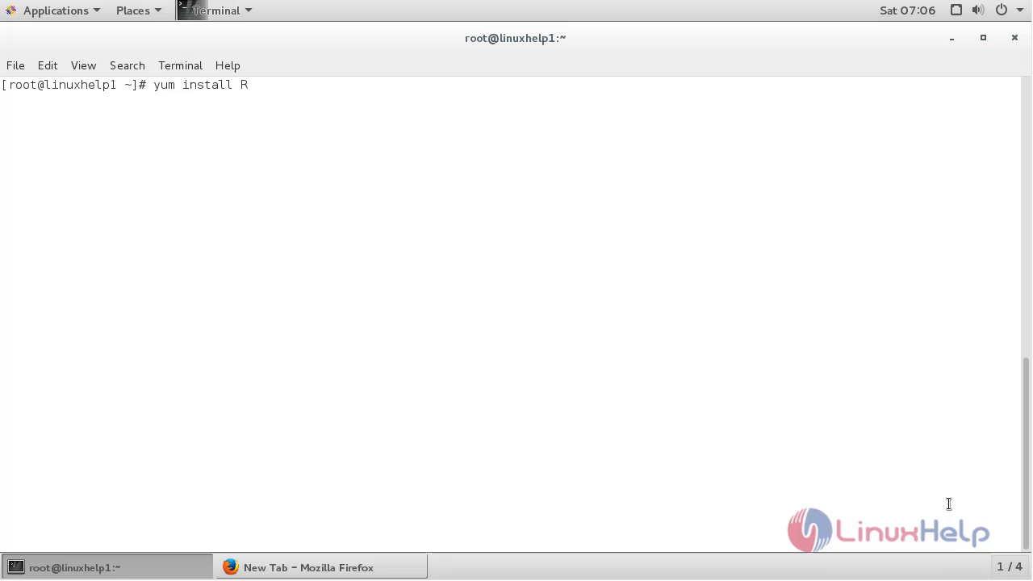
pyautogui.write('-y')
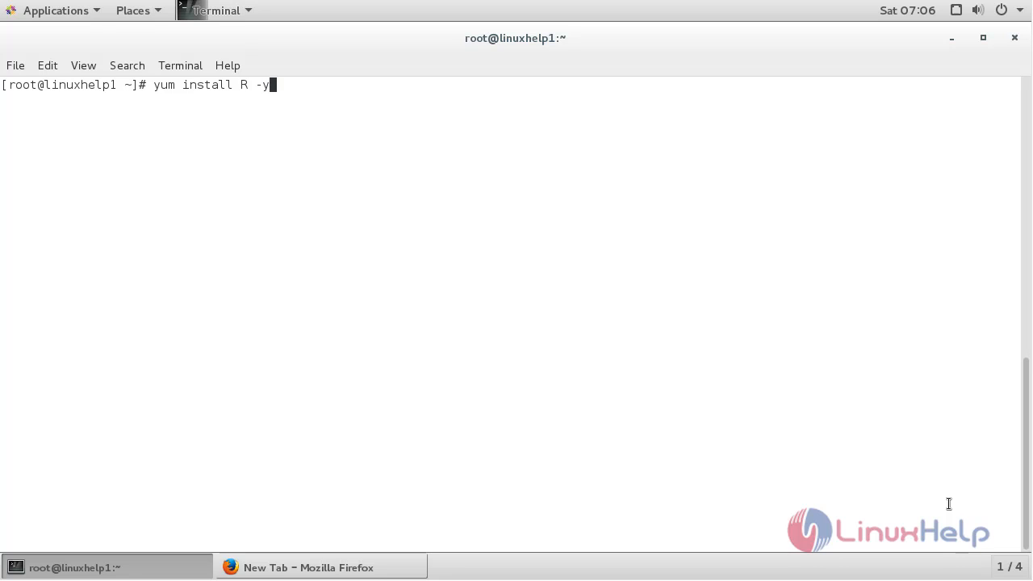
pyautogui.press('Return')
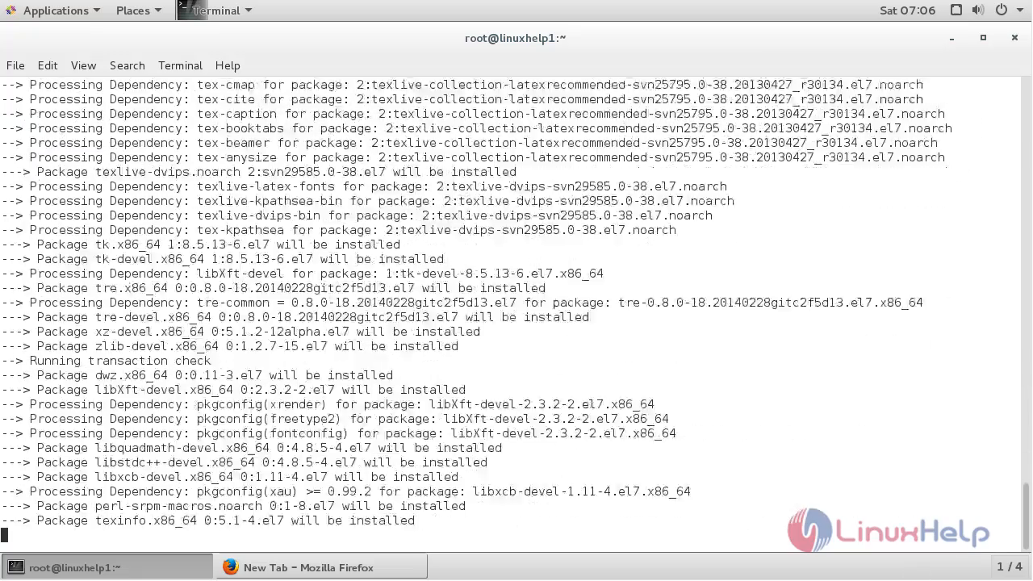
pyautogui.scroll(-3)
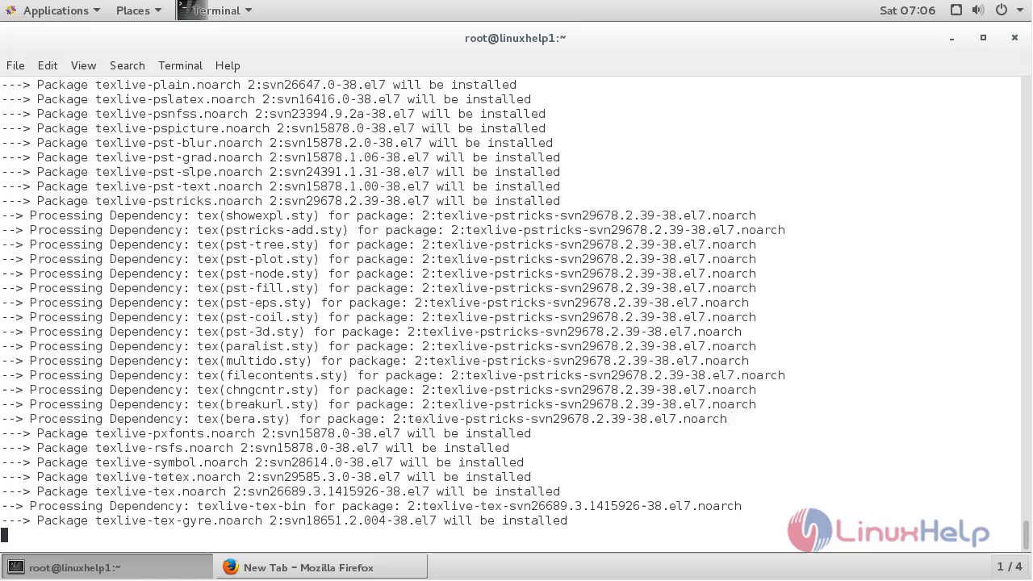
pyautogui.scroll(-3)
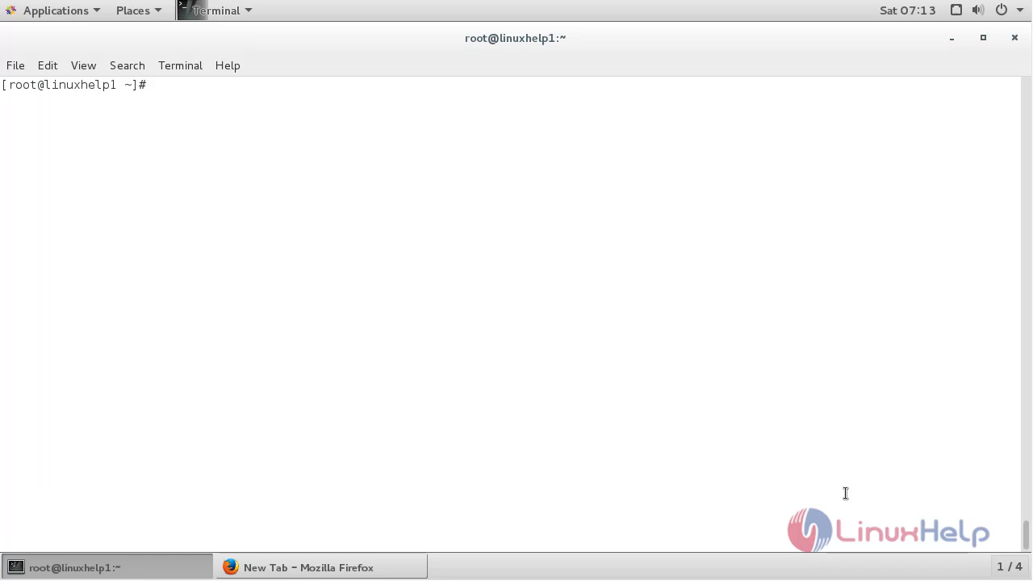
pyautogui.write('wget')
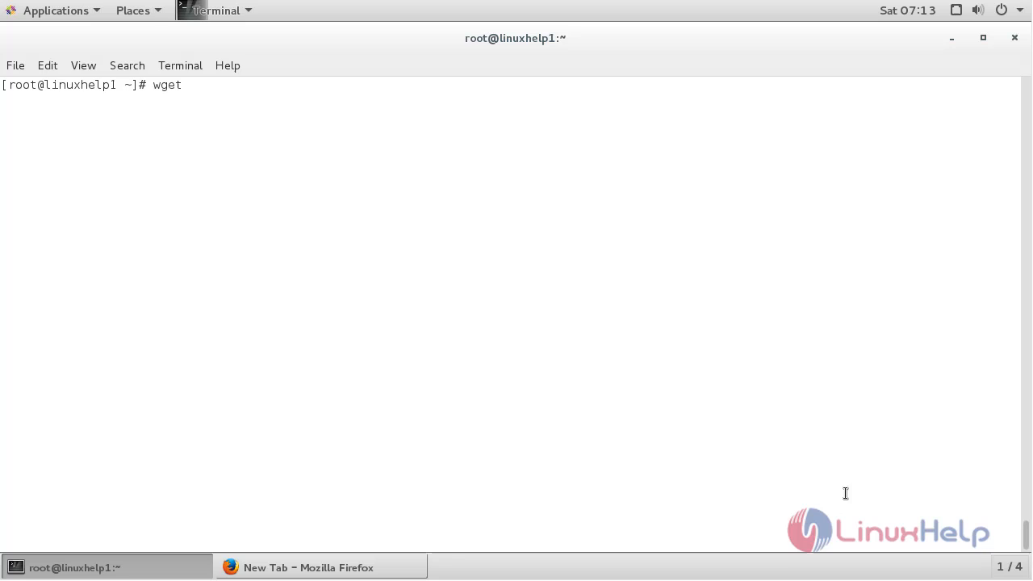
pyautogui.write('https://download2.rstudio.org/rstudio-server-rhel-1.0.44-x86_64.rpm')
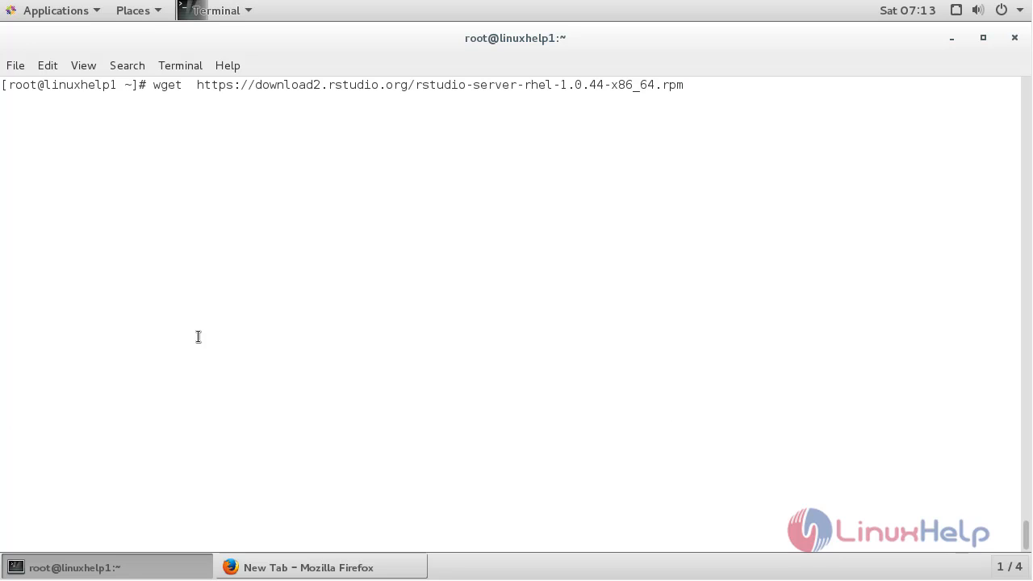
pyautogui.press('Return')
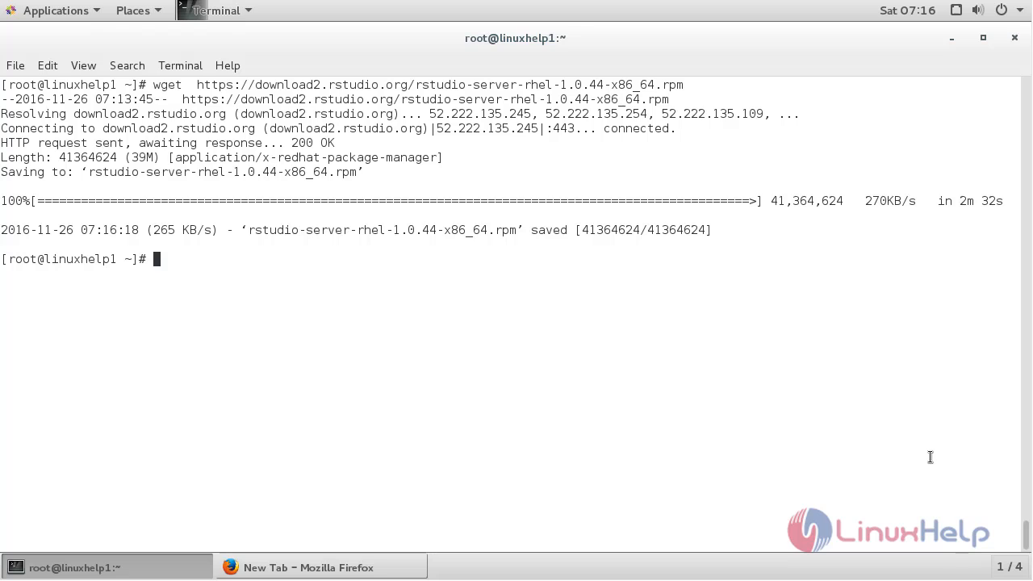
# - Run 'yum install --nogpgcheck rstudio-server-rhel-1.0.44-x86_64.rpm' for the local package
pyautogui.write('yu')
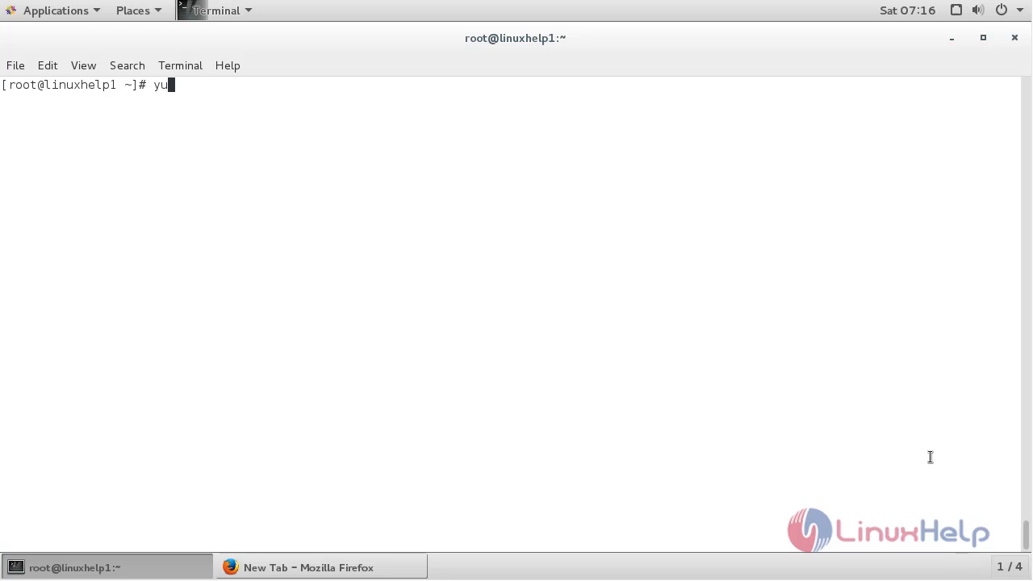
pyautogui.write('m install')
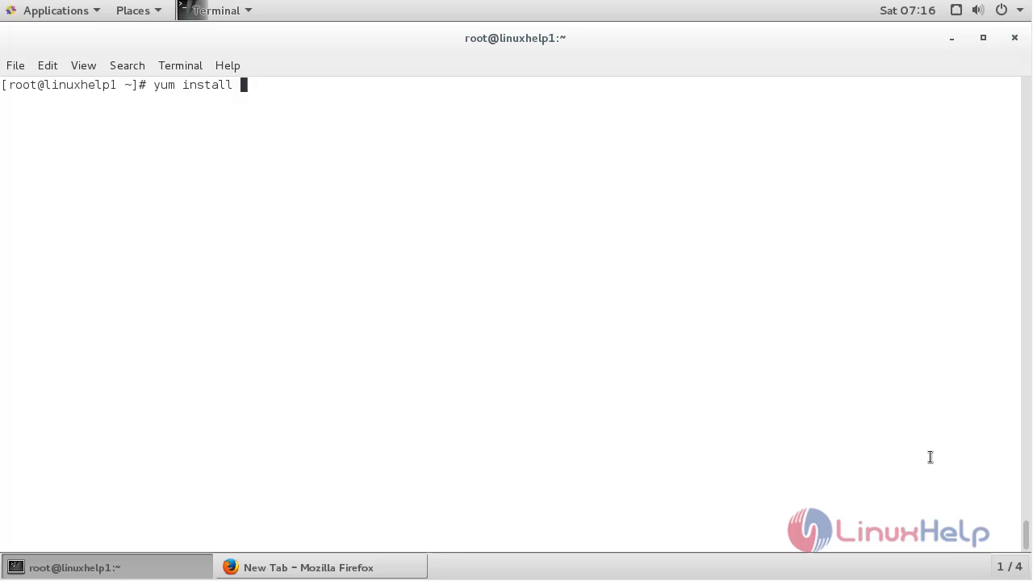
pyautogui.write('-')
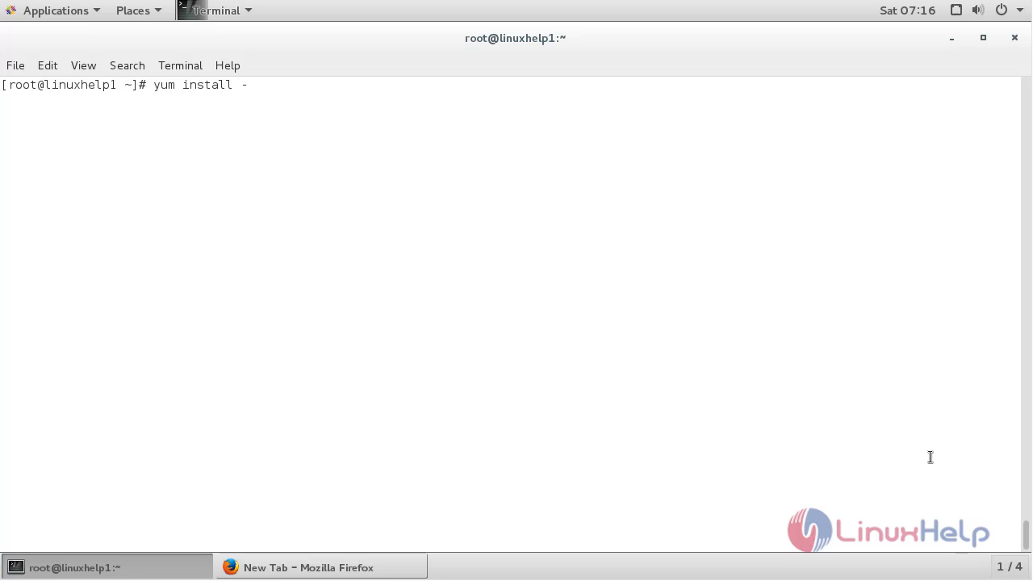
pyautogui.write('no')
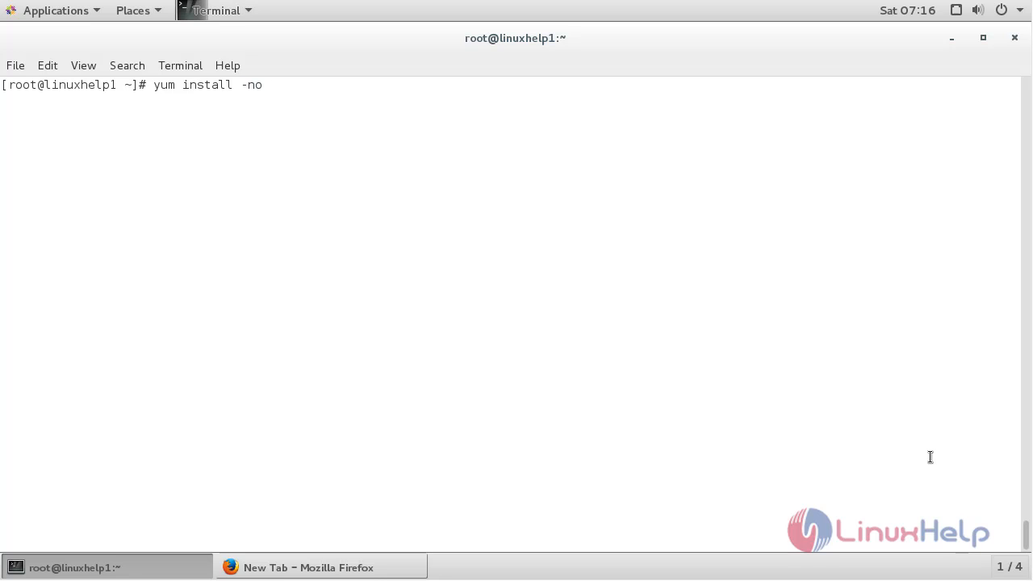
pyautogui.write('gpgchec')
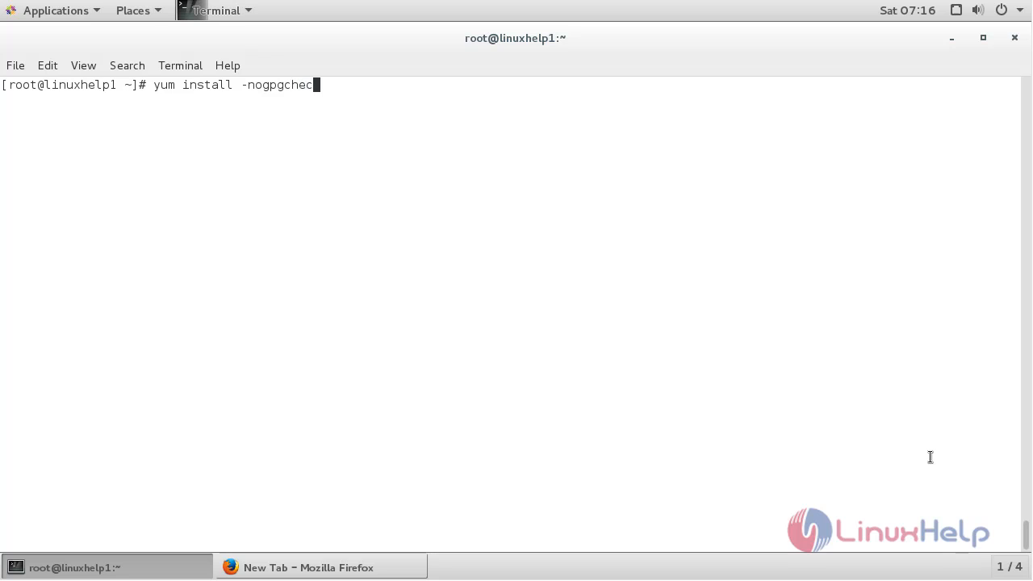
pyautogui.write('k')
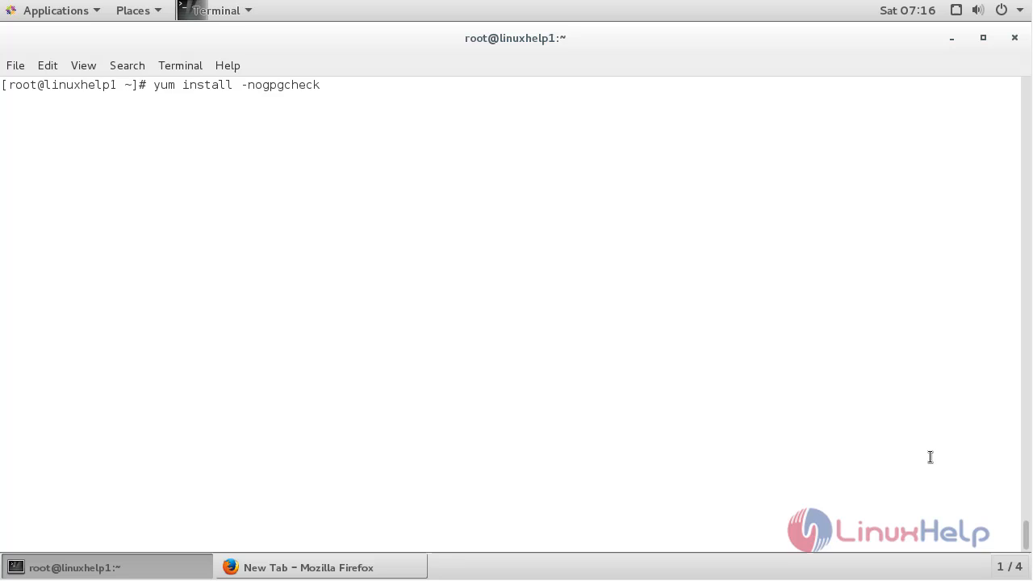
pyautogui.write('rstudio-server')
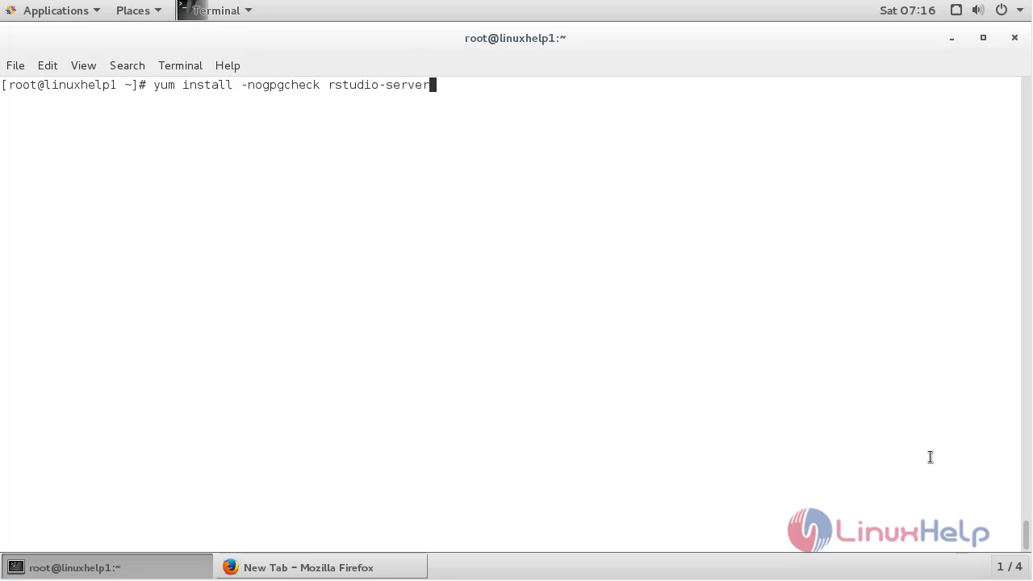
pyautogui.write('-rhel-1.0.44-x86_64.rpm')
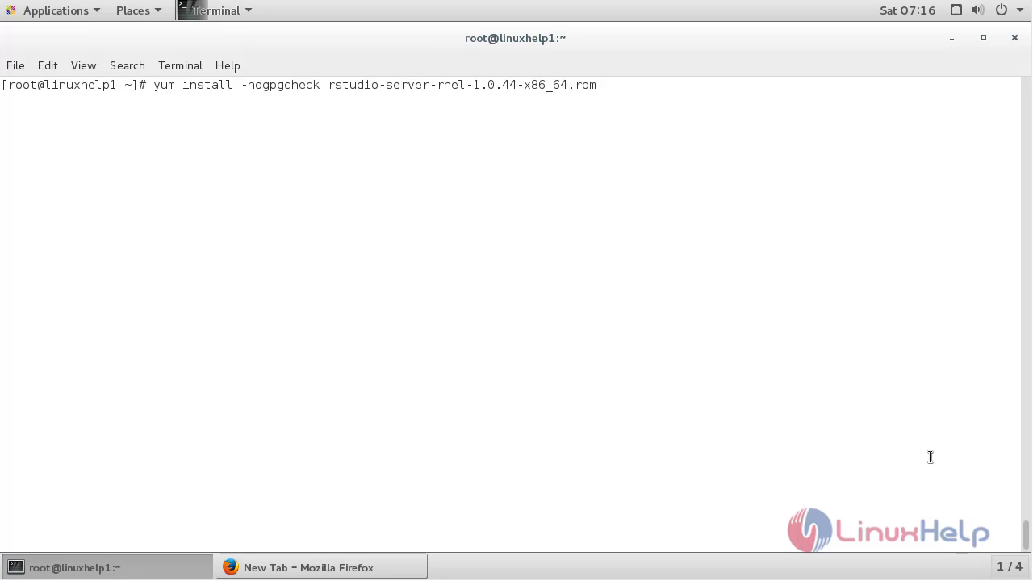
pyautogui.write('-')
pyautogui.press('Return')
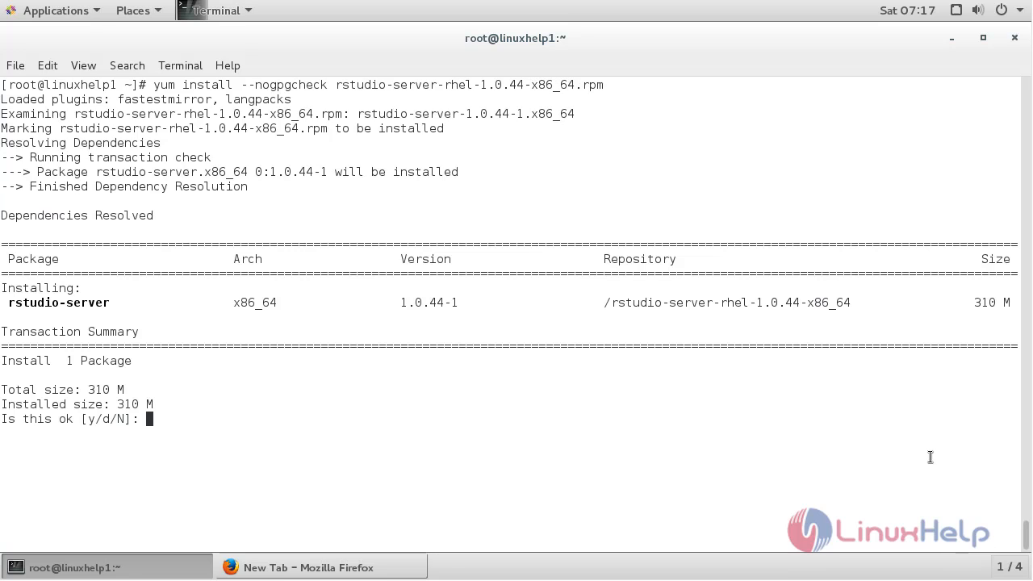
# - Answer y to approve the 310 M RStudio Server installation
pyautogui.write('y')
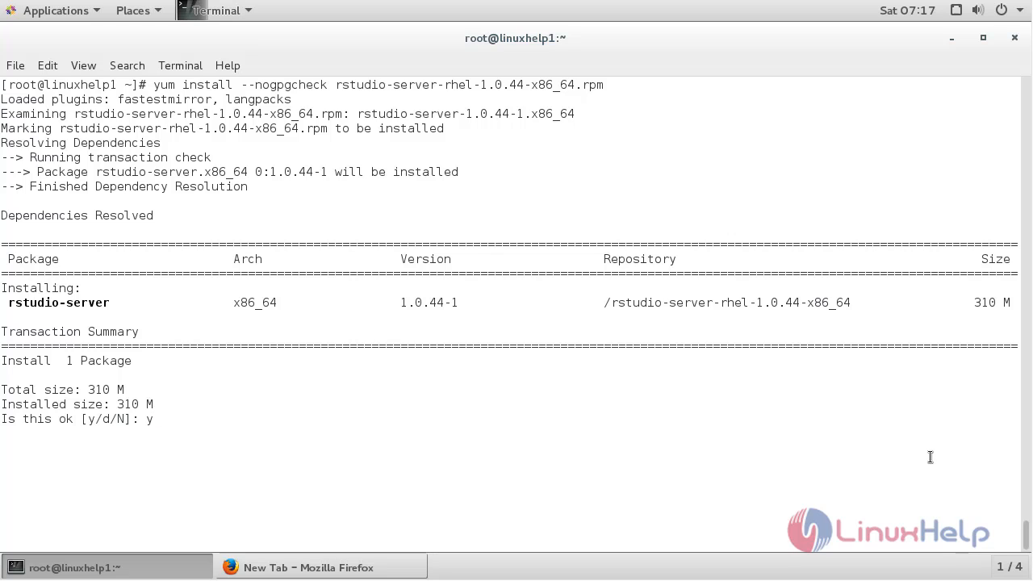
pyautogui.press('Return')
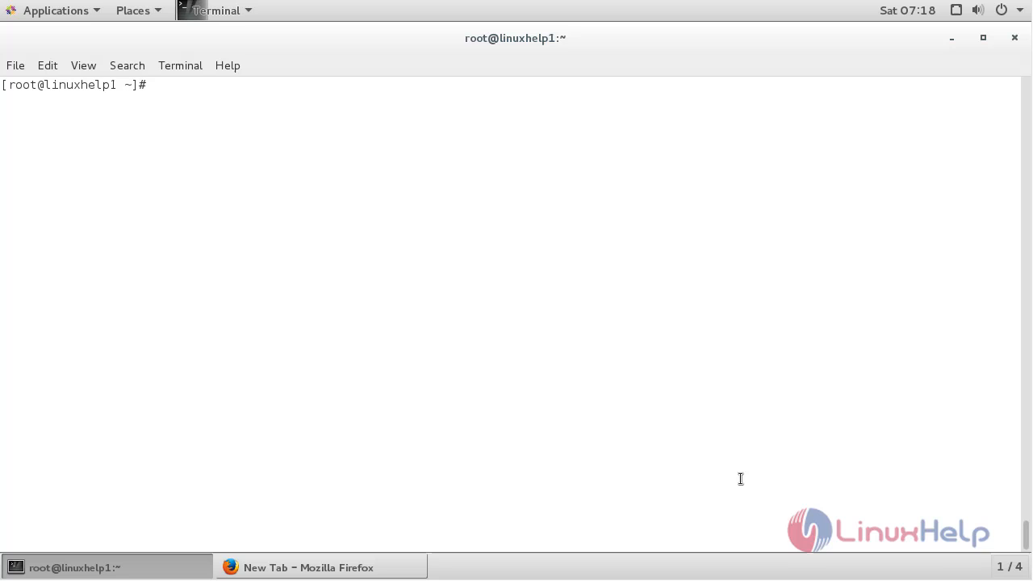
# - Run 'systemctl status rstudio-server.service' to confirm the service is active and running
pyautogui.write('sysytemct')
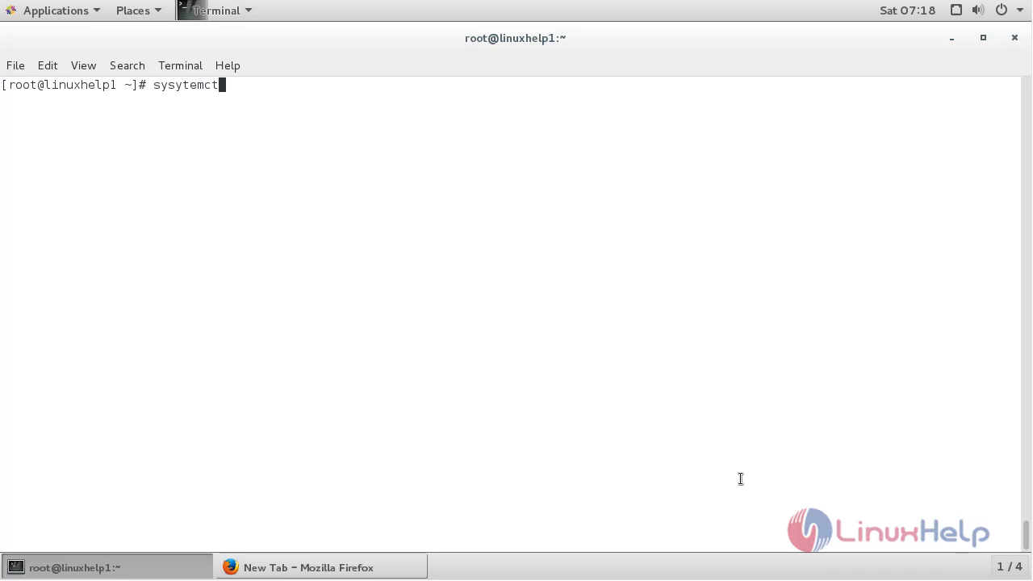
pyautogui.write('systemctl status')
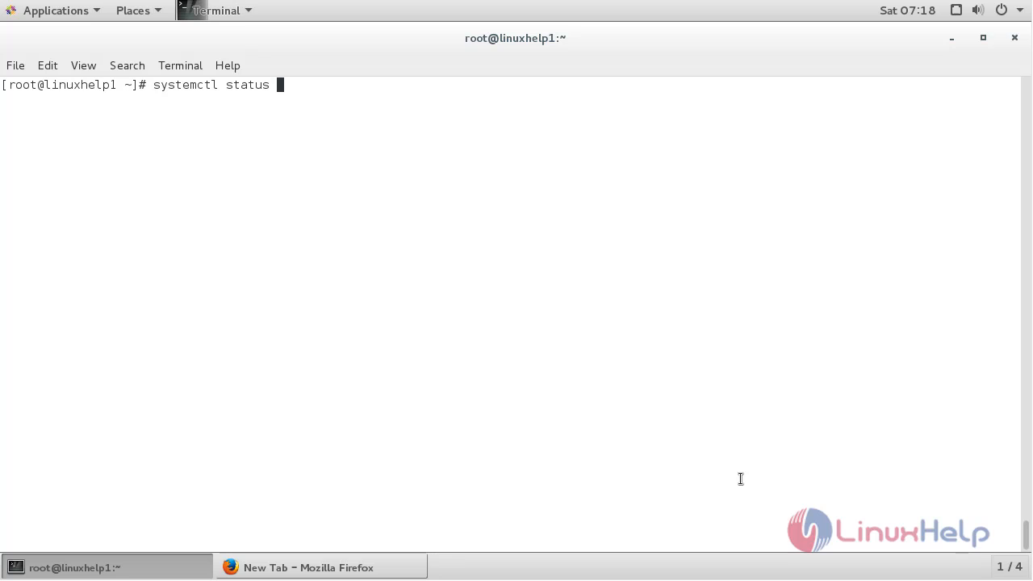
pyautogui.write('rstudio.')
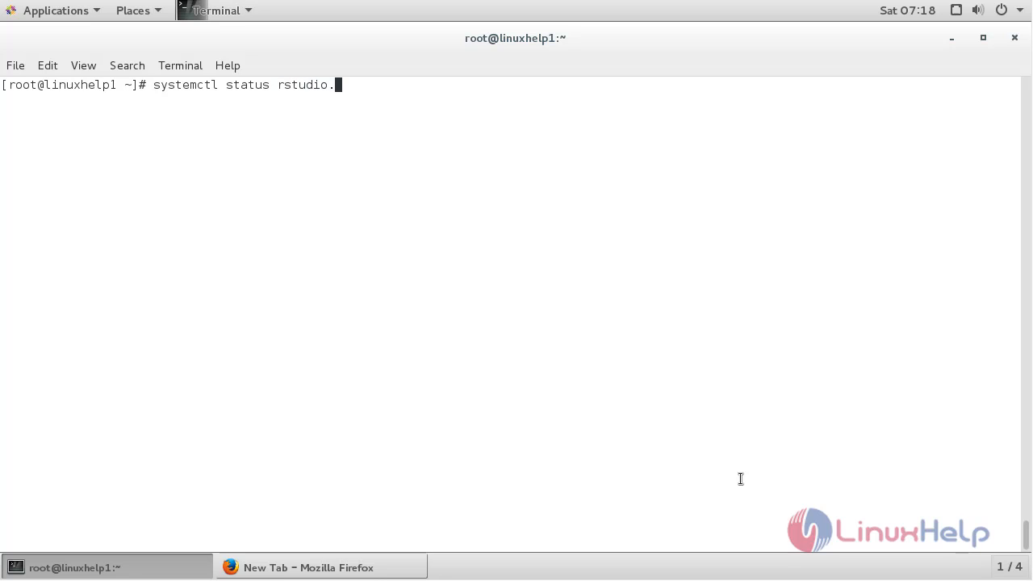
pyautogui.write('-ser')
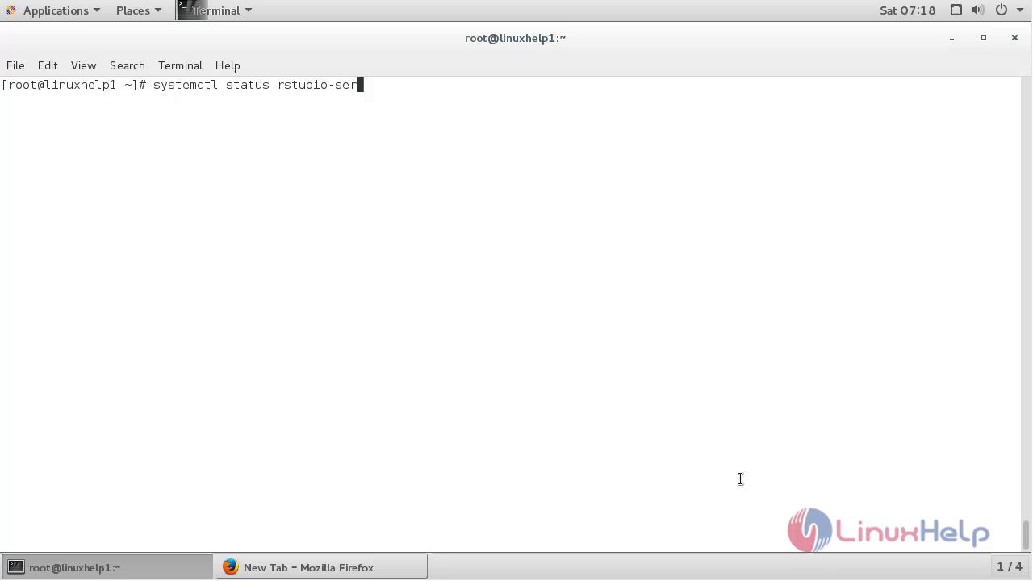
pyautogui.write('ver.ser')
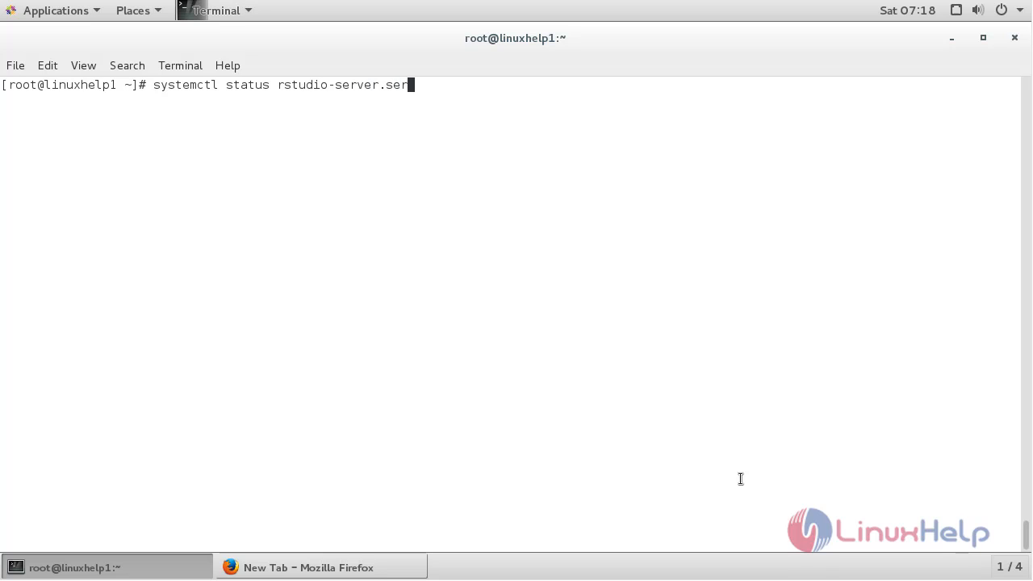
pyautogui.write('vice')
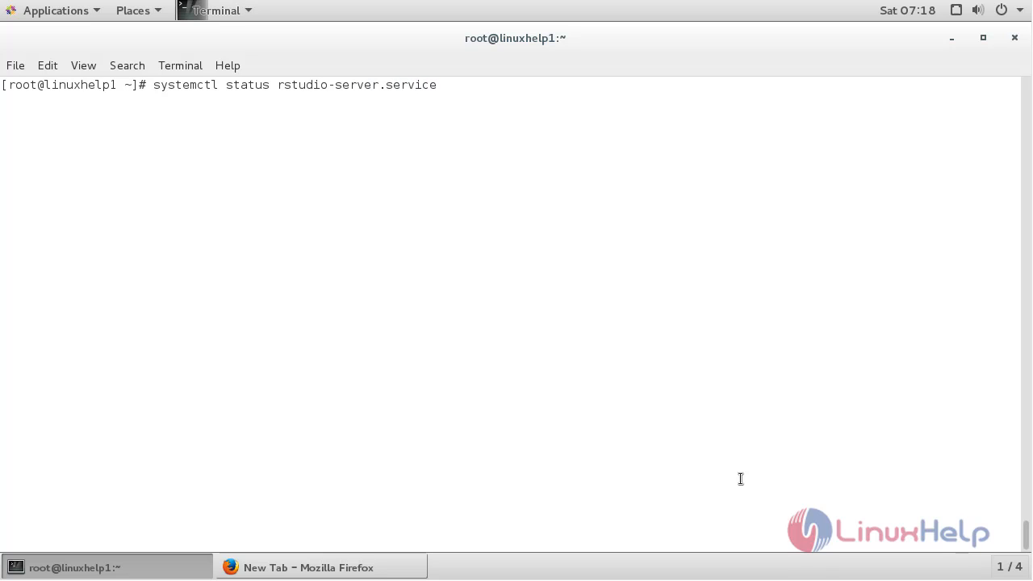
pyautogui.press('Return')
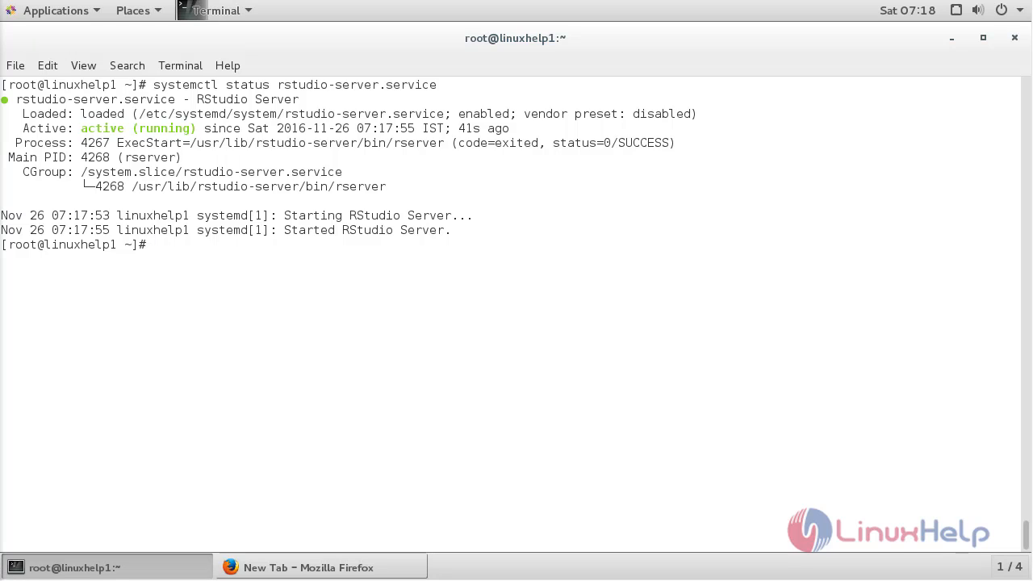
pyautogui.moveTo(329, 573)
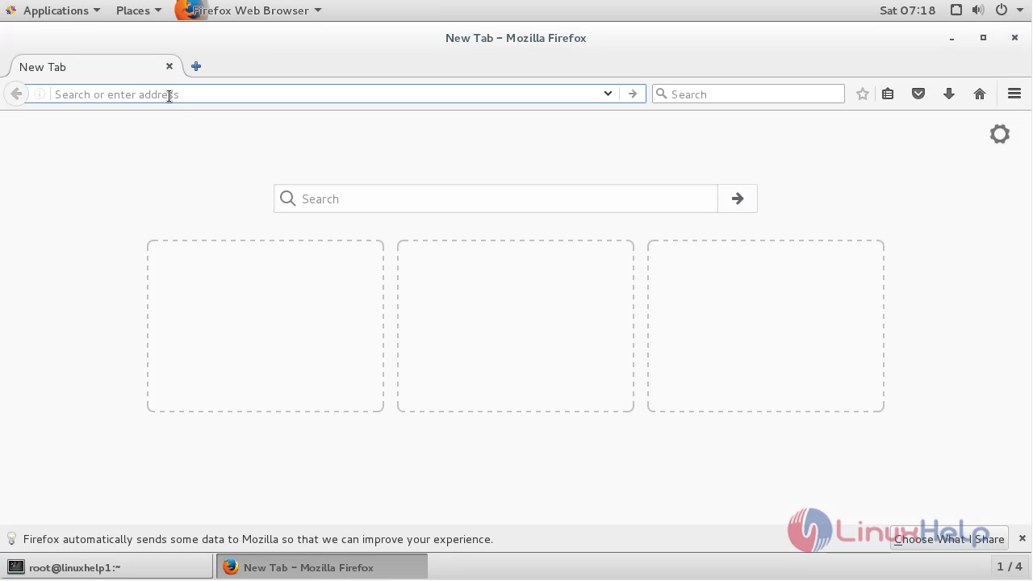
pyautogui.write('http://')
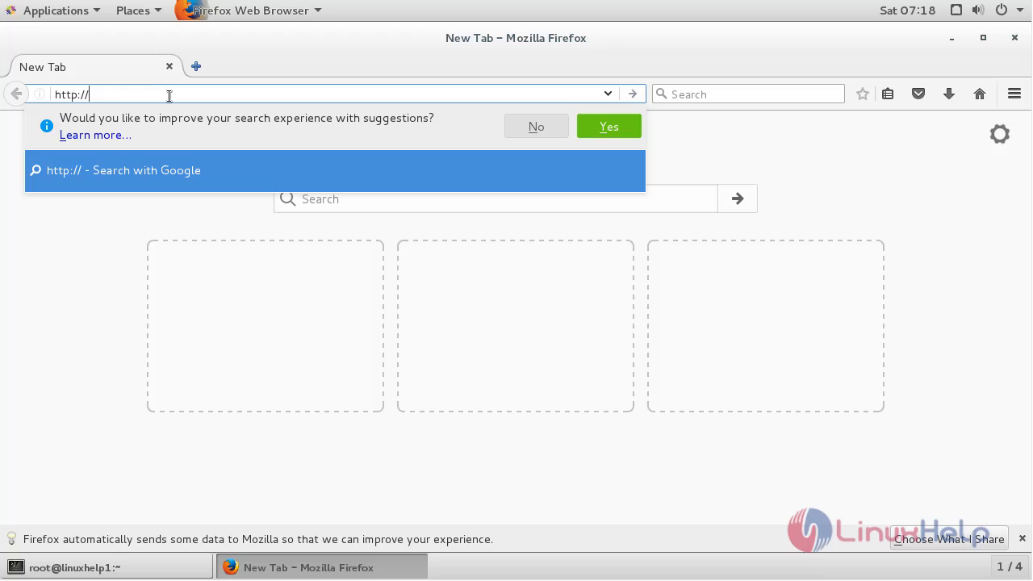
pyautogui.write('192.168.')
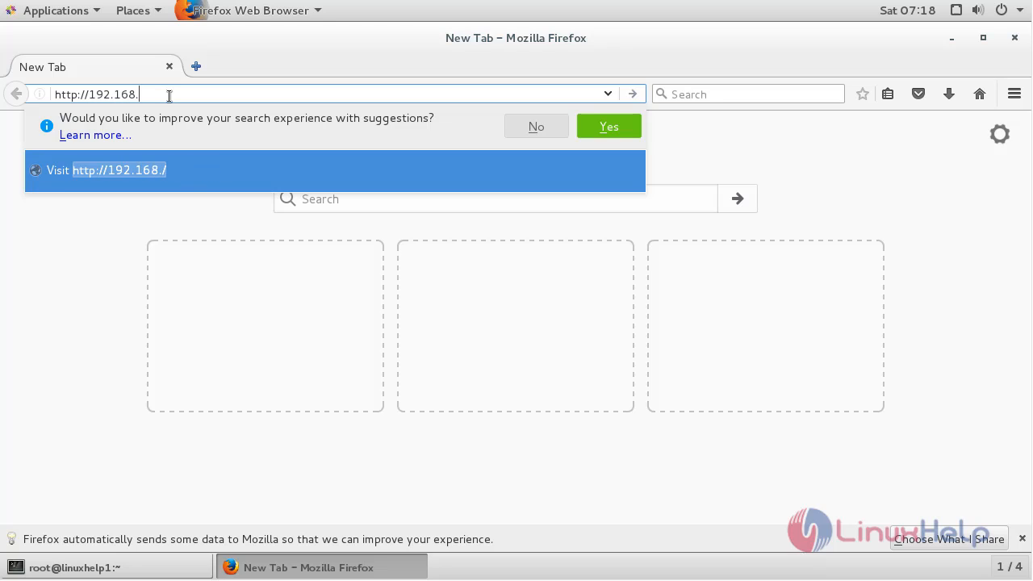
pyautogui.write('5.165')
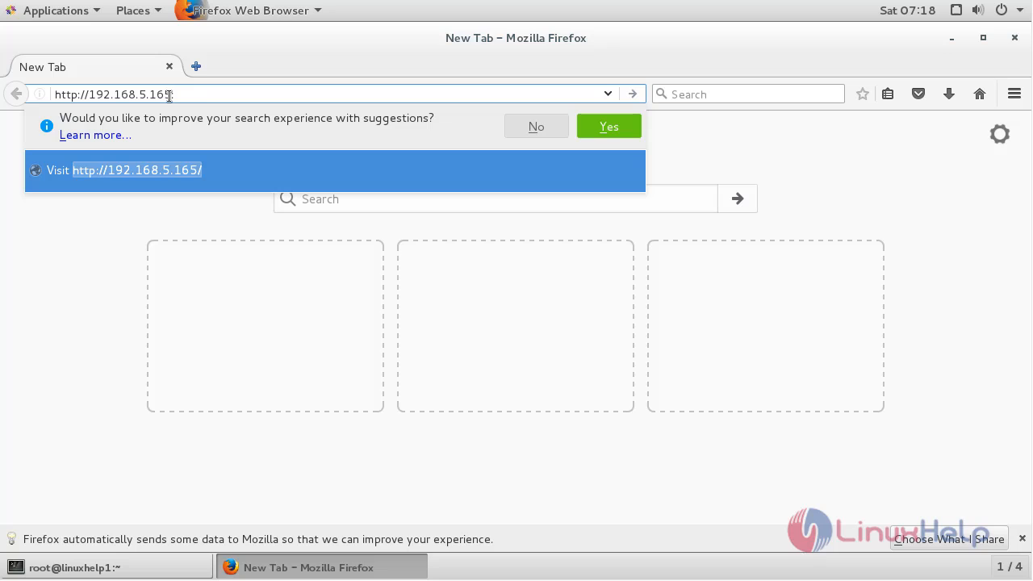
pyautogui.write(':8787/auth-sign-in')
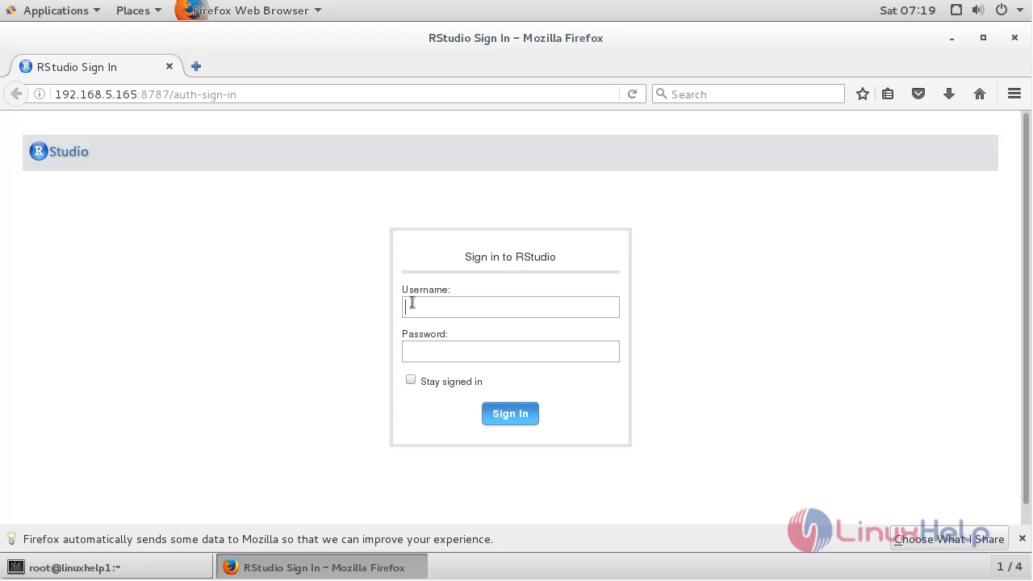
# - Sign in to RStudio Server as user1 and submit the credentials
pyautogui.write('use1')
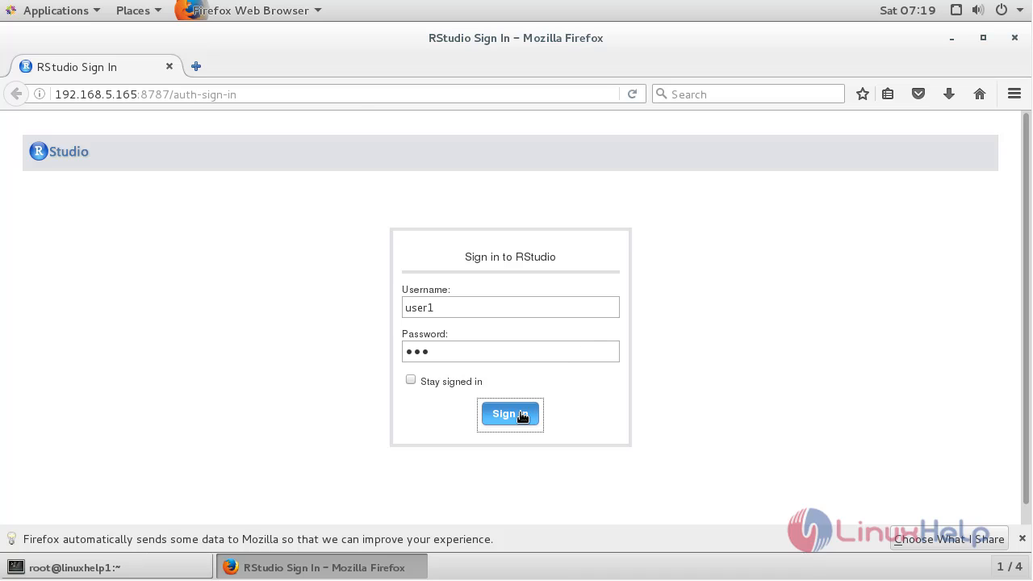
pyautogui.click(510, 413)
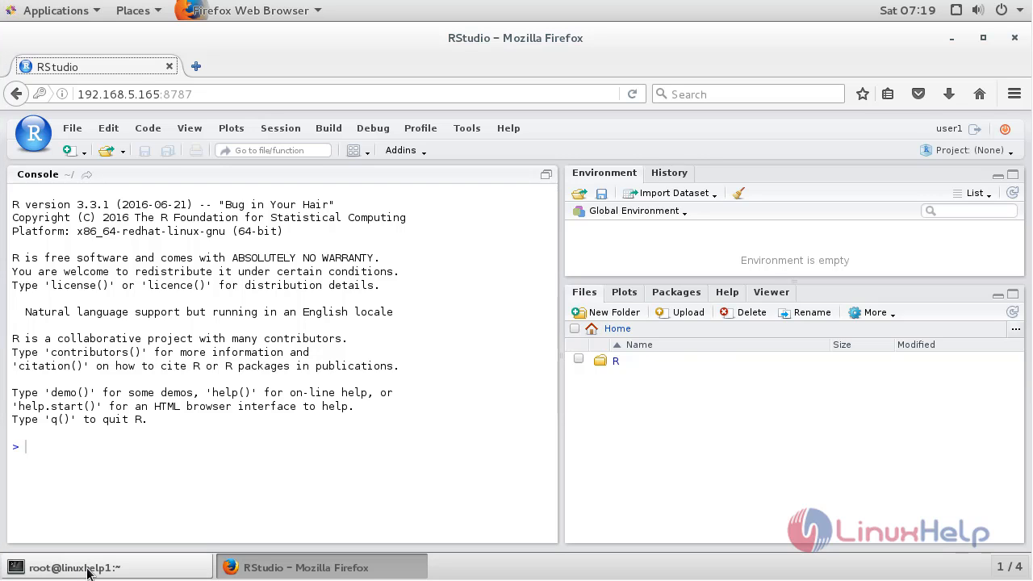
# - Back in the terminal, run 'yum groupinstall "Development Tools"' and answer y to confirm
pyautogui.click(105, 568)
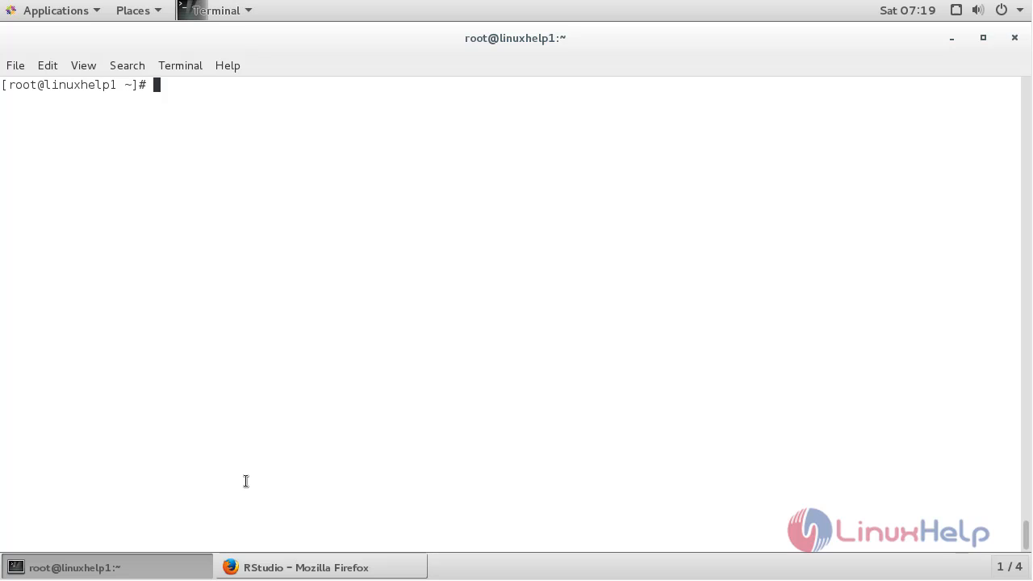
pyautogui.write('yum')
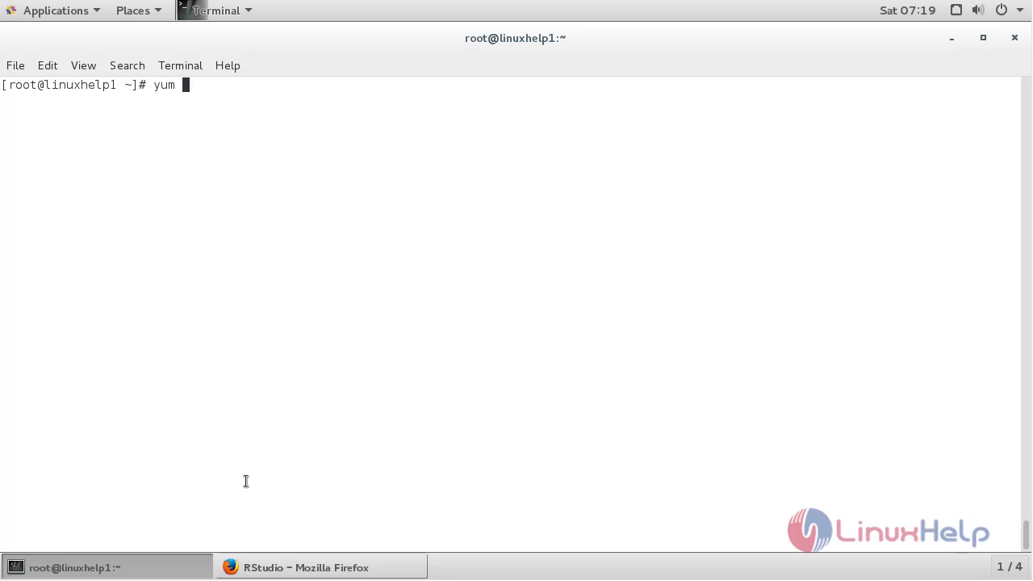
pyautogui.write('groupins')
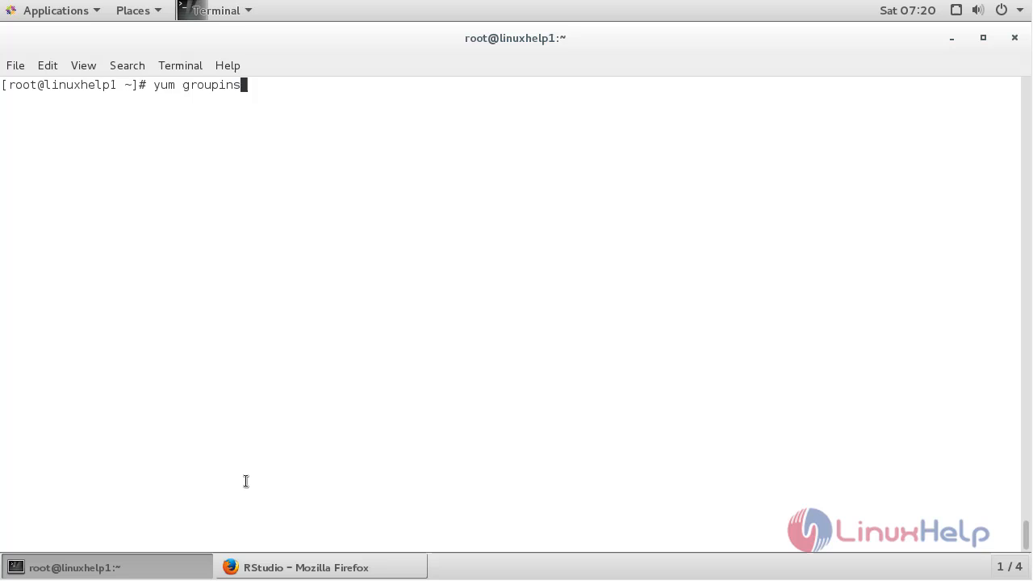
pyautogui.write('tall')
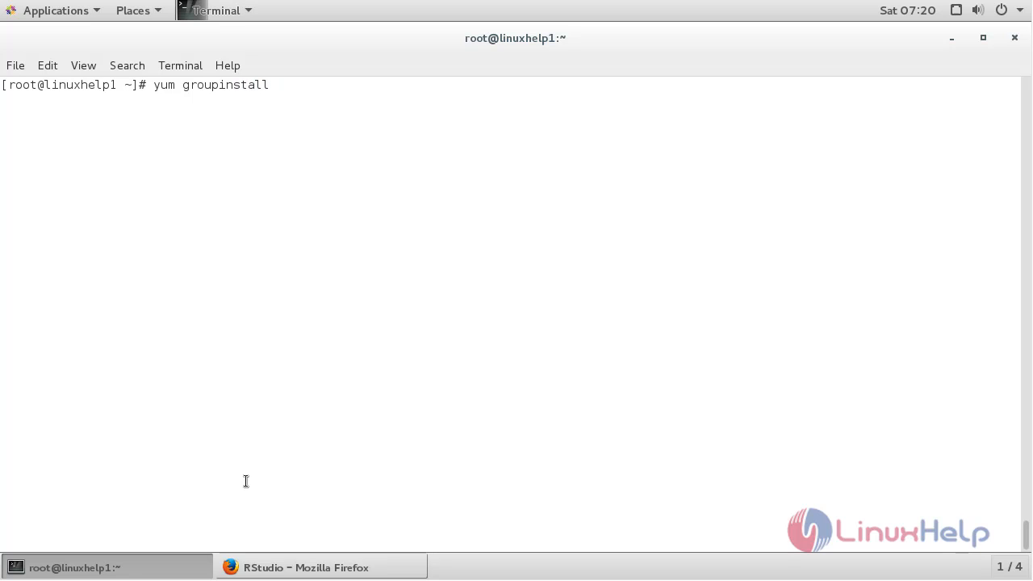
pyautogui.write('"')
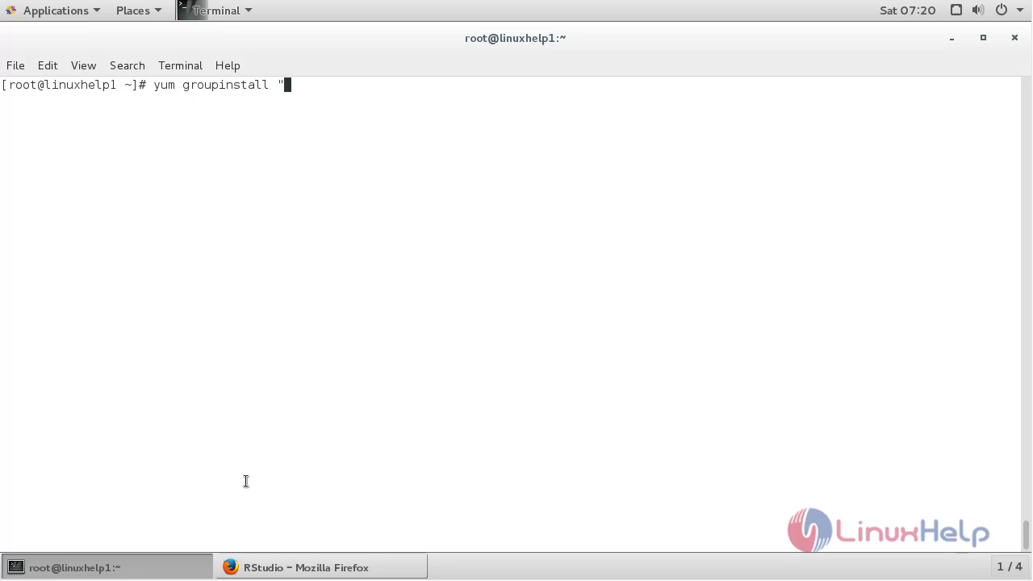
pyautogui.write('Develo')
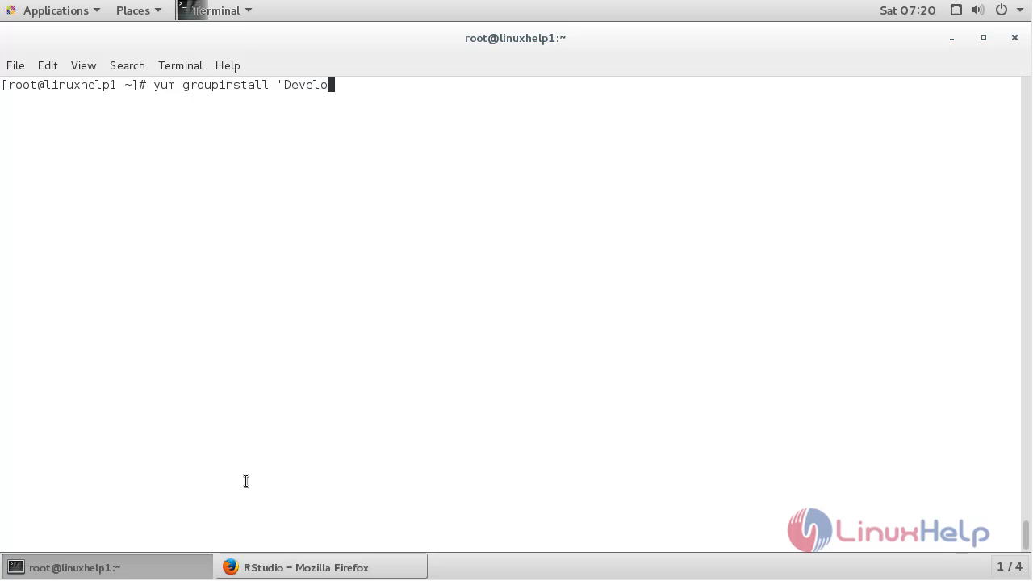
pyautogui.write('pment')
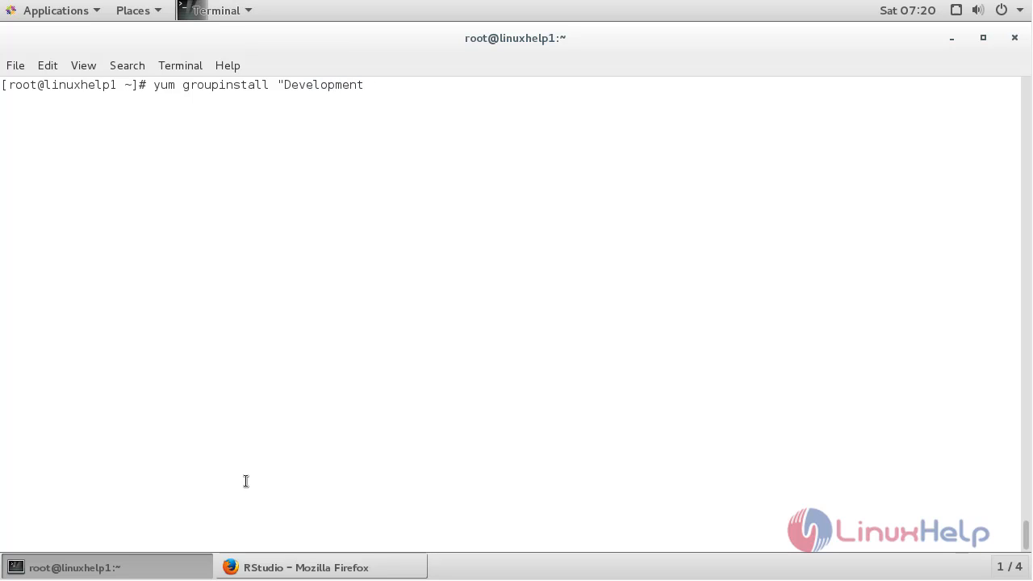
pyautogui.write('Too')
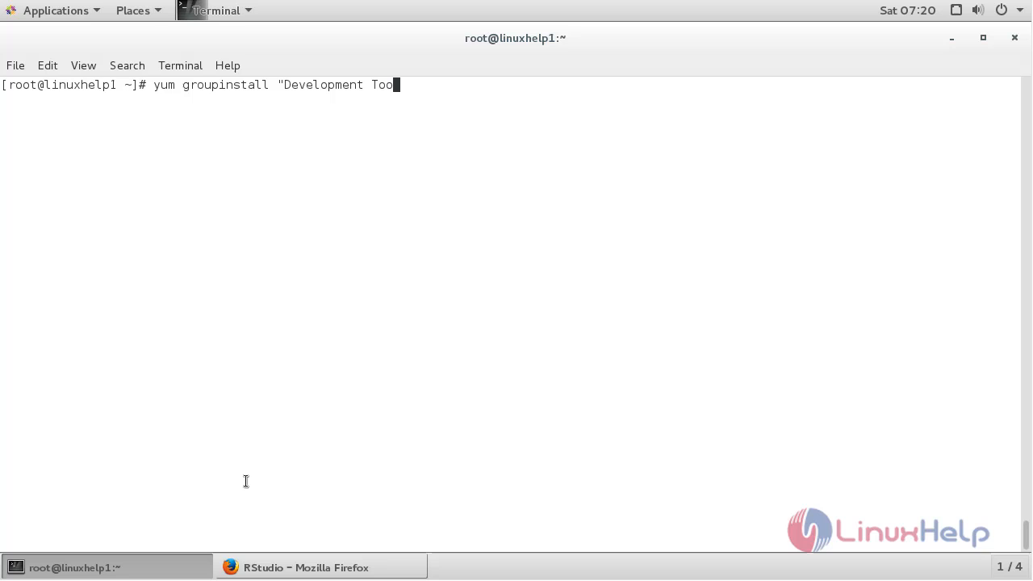
pyautogui.write('ls"')
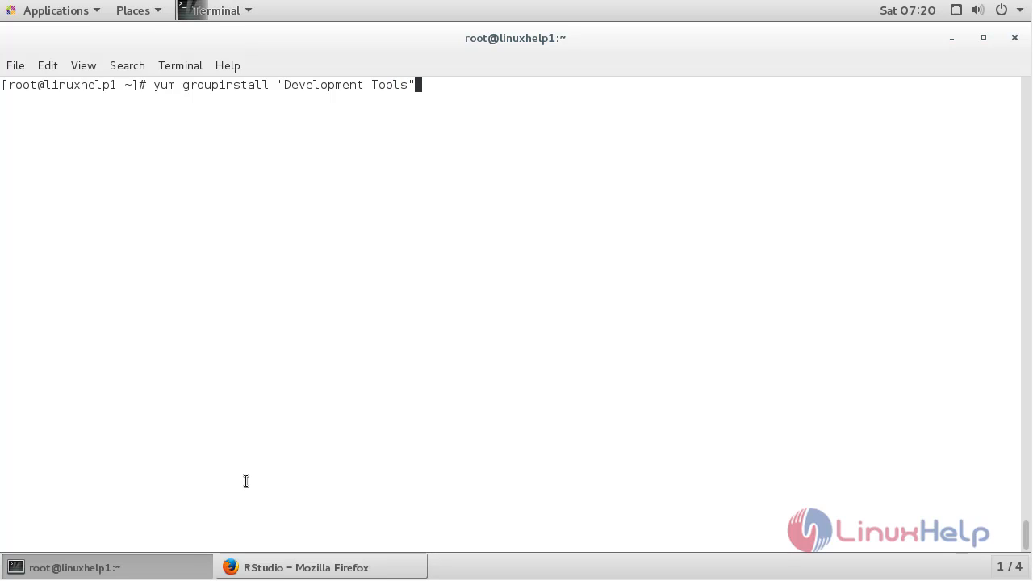
pyautogui.press('Return')
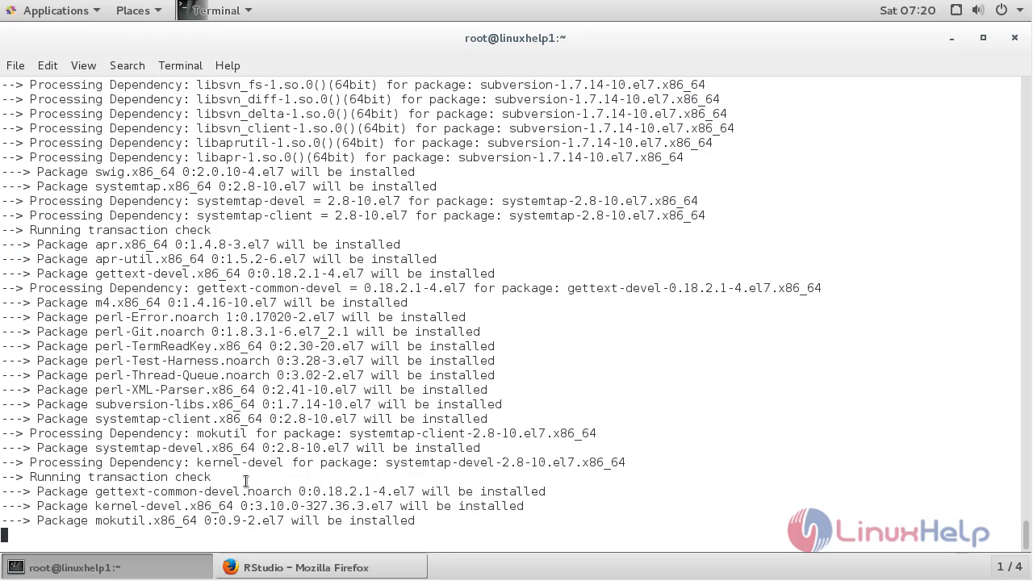
pyautogui.scroll(-3)
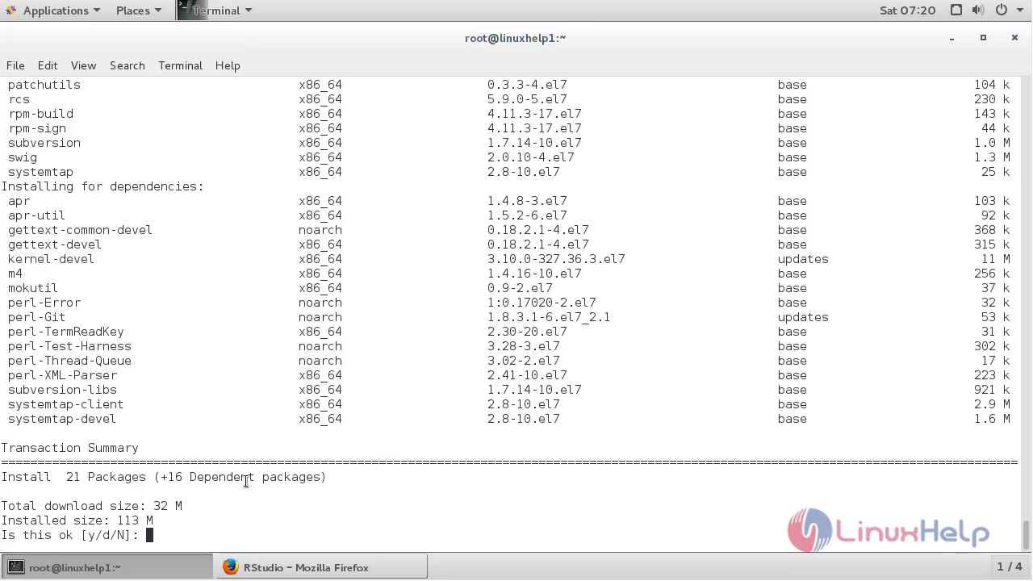
pyautogui.write('y')
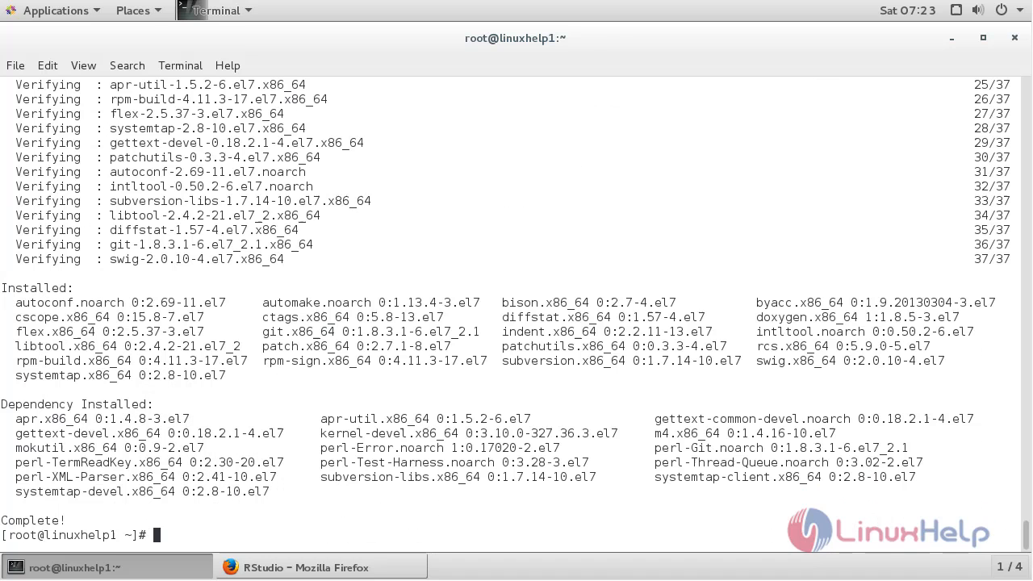
pyautogui.moveTo(879, 520)
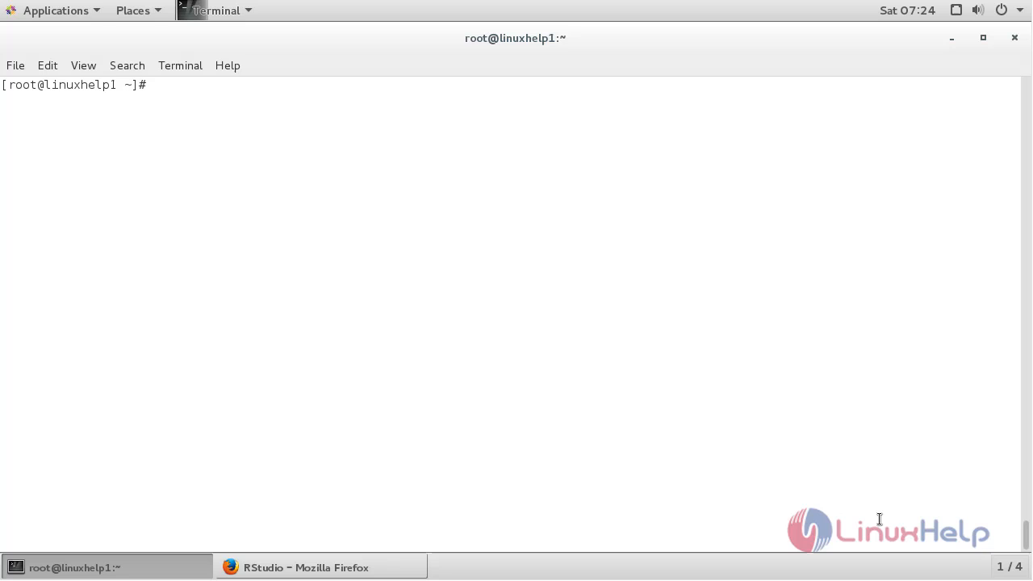
# - Start an R session as root with sudo -i R
pyautogui.write('sudo -')
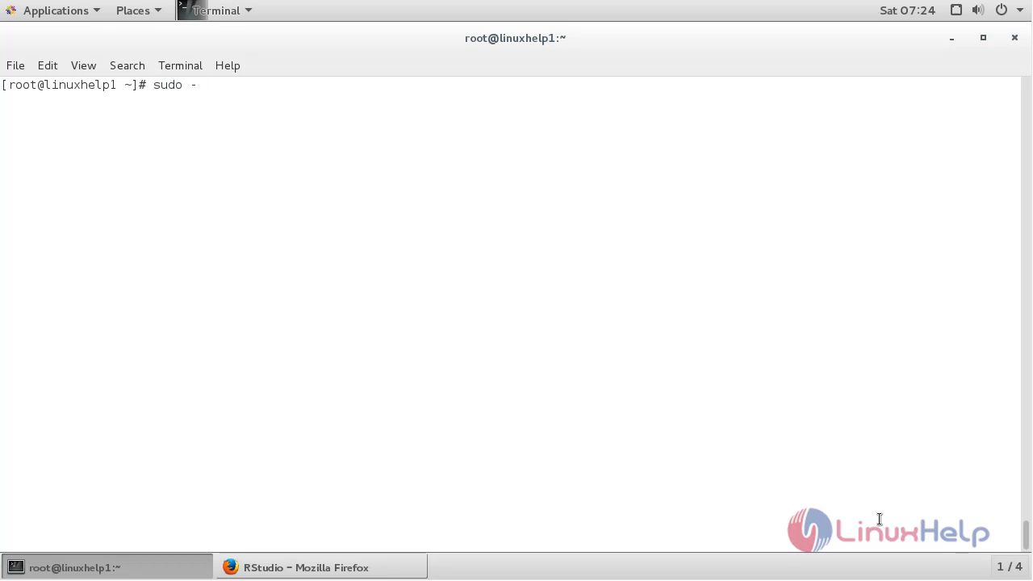
pyautogui.write('i')
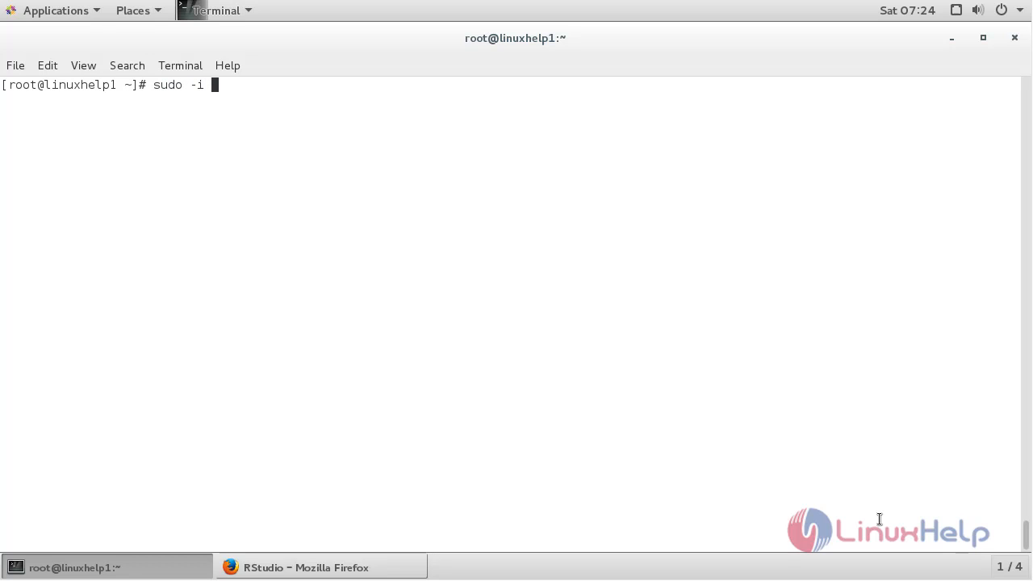
pyautogui.press('Return')
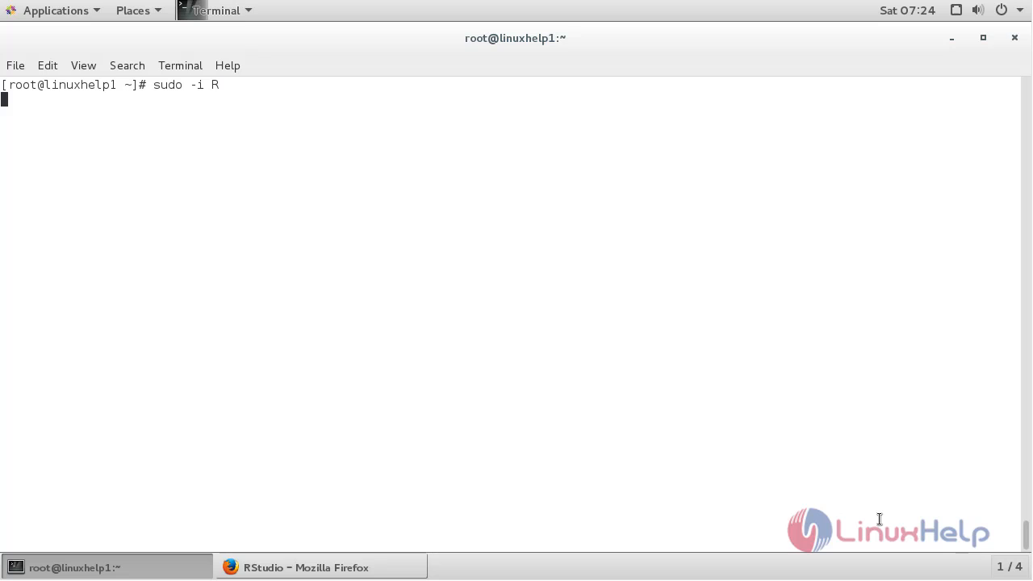
pyautogui.press('Return')
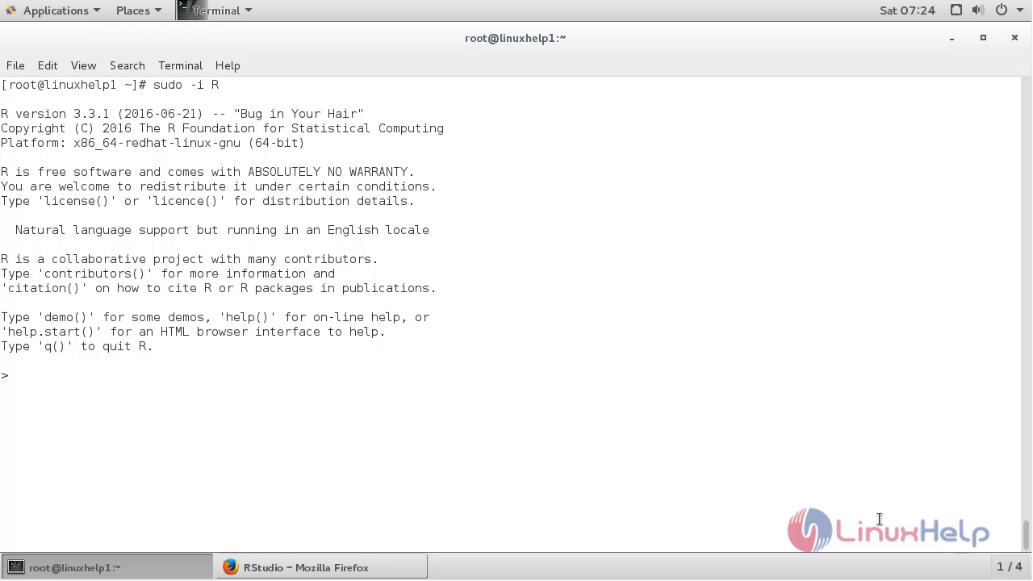
# - Run install.packages("quantmod") at the R prompt, bringing up the CRAN mirror list
pyautogui.write('install.')
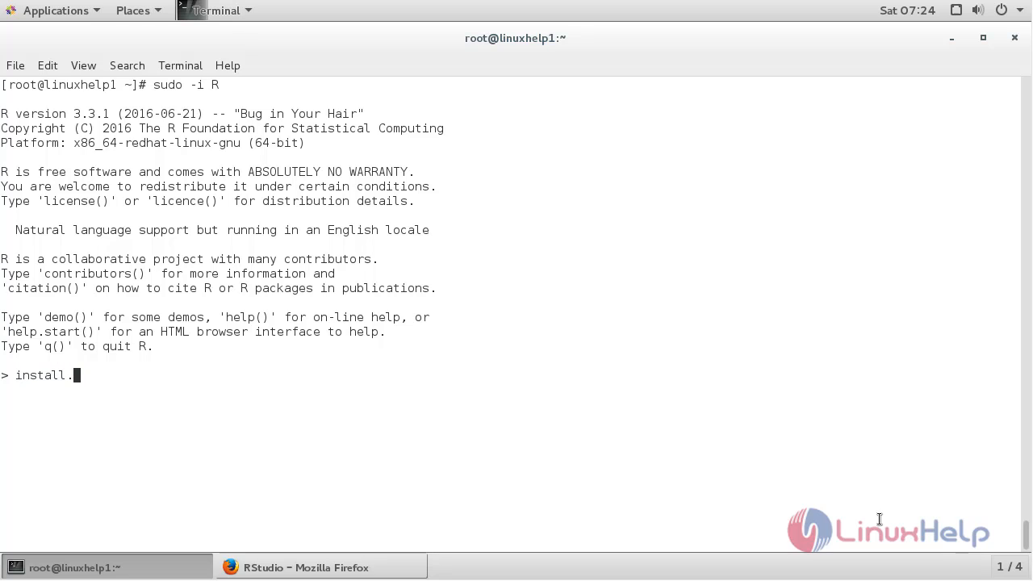
pyautogui.write('packages')
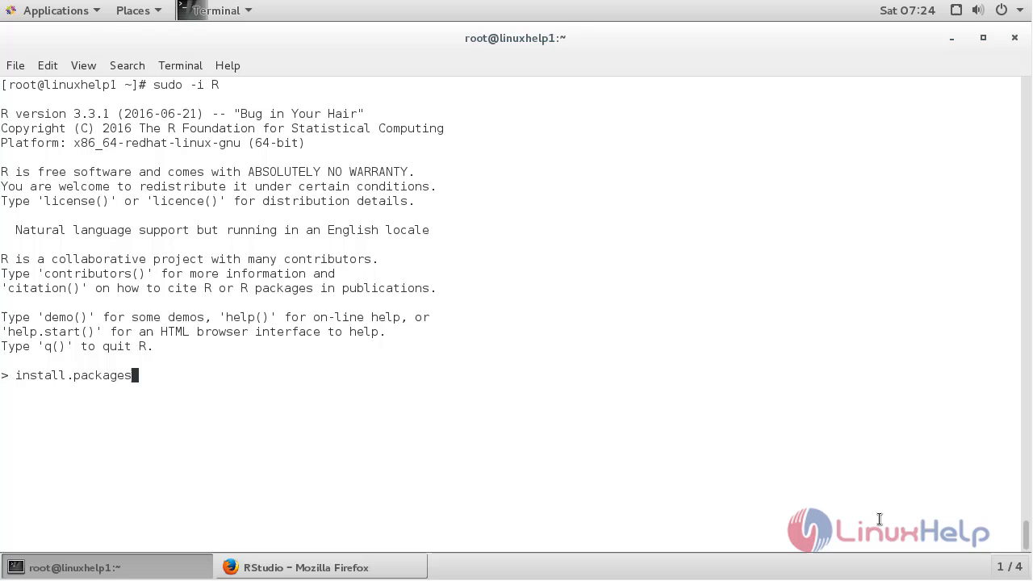
pyautogui.write('(')
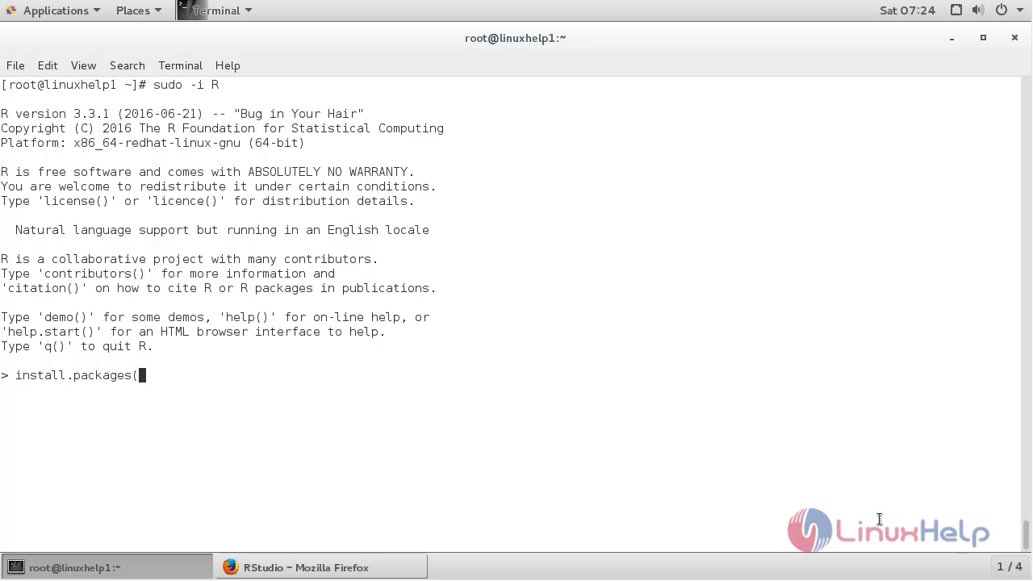
pyautogui.write('"')
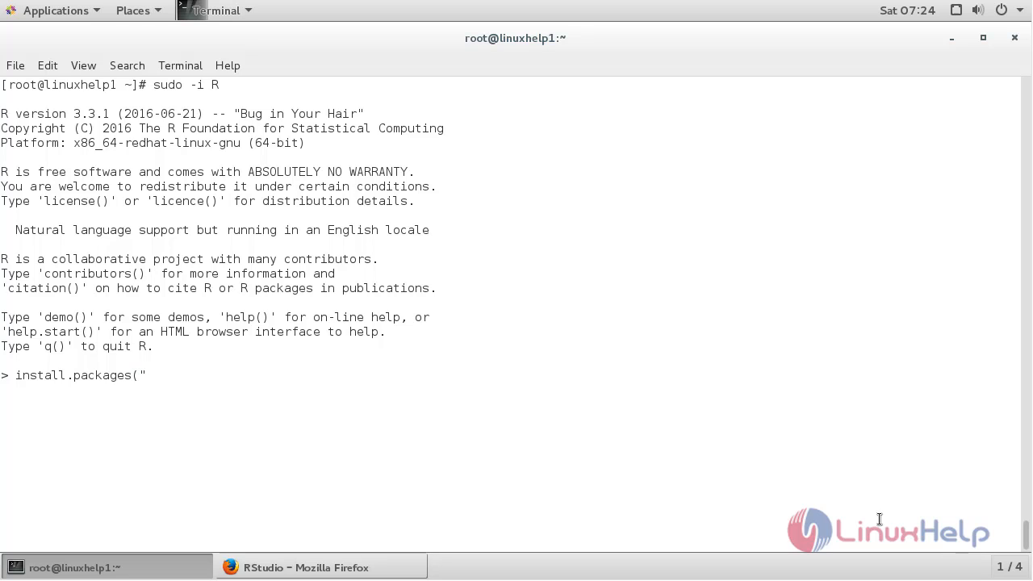
pyautogui.write('quan')
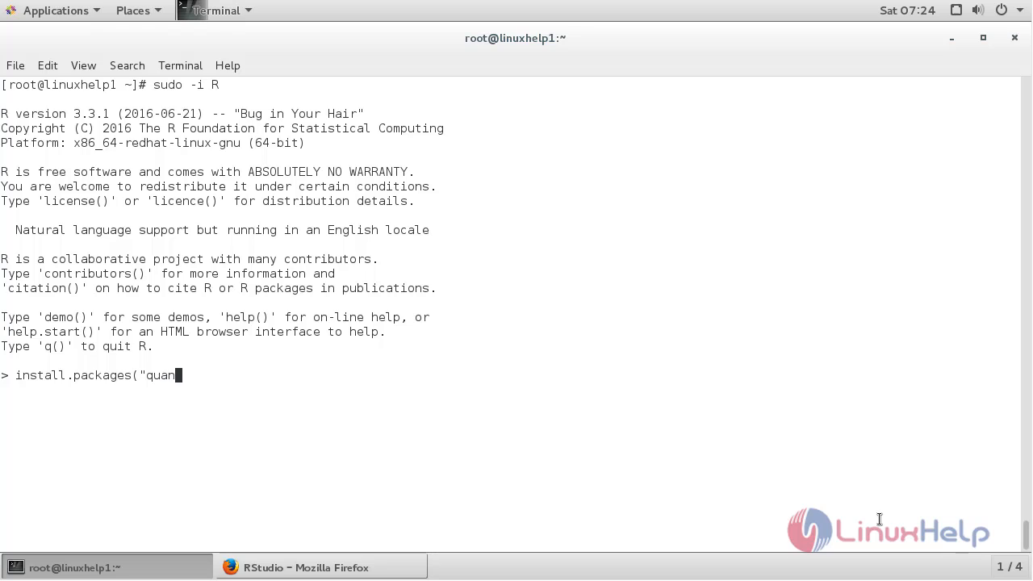
pyautogui.write('tmod')
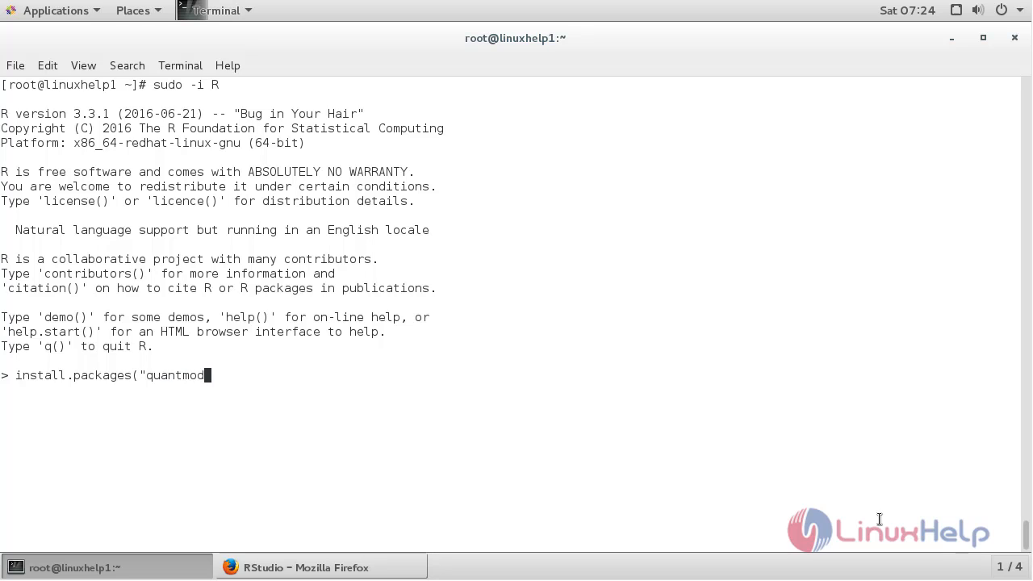
pyautogui.write('")')
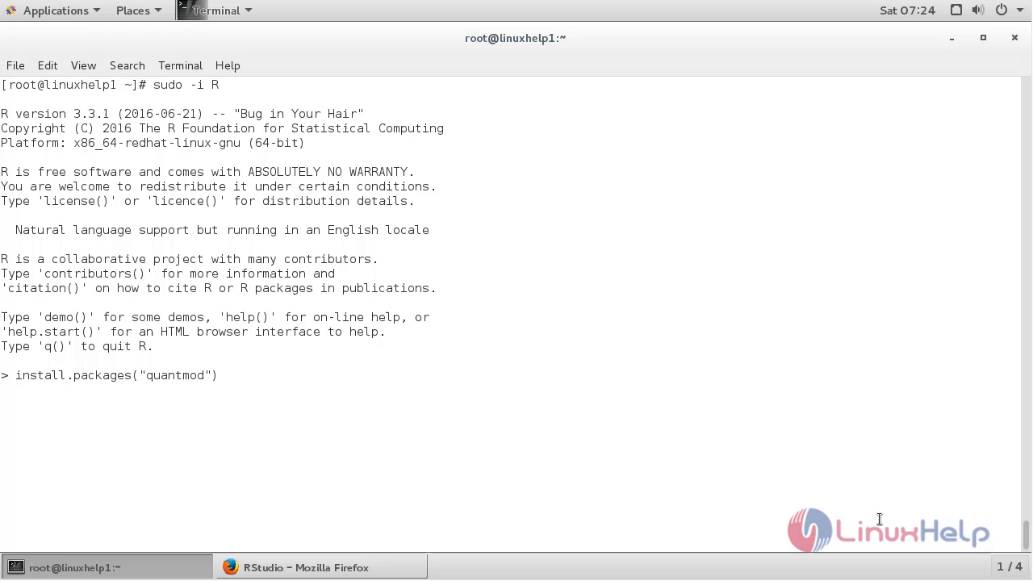
pyautogui.press('Return')
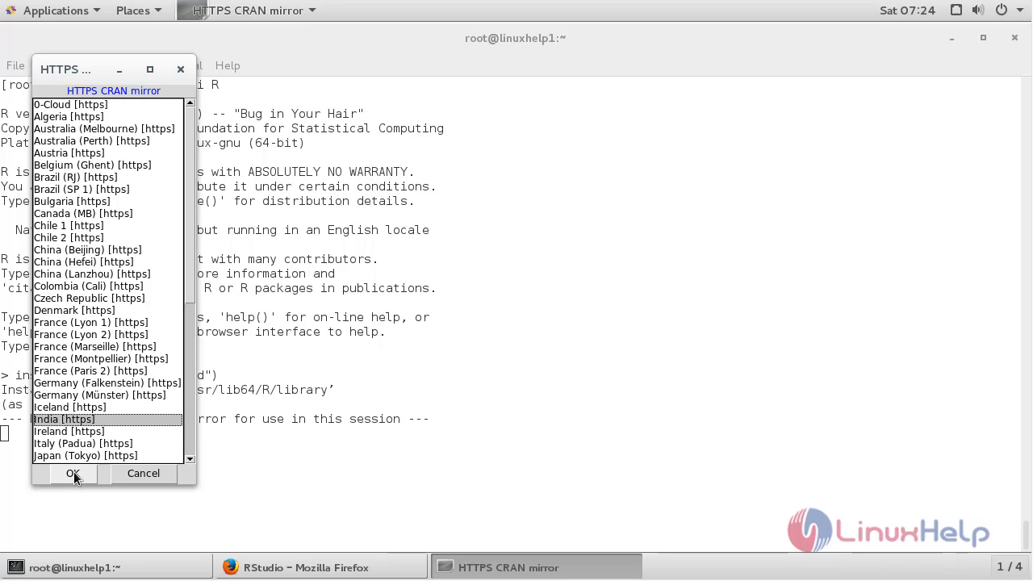
# - Choose the India [https] CRAN mirror so quantmod installs and R returns to its prompt
pyautogui.click(73, 473)
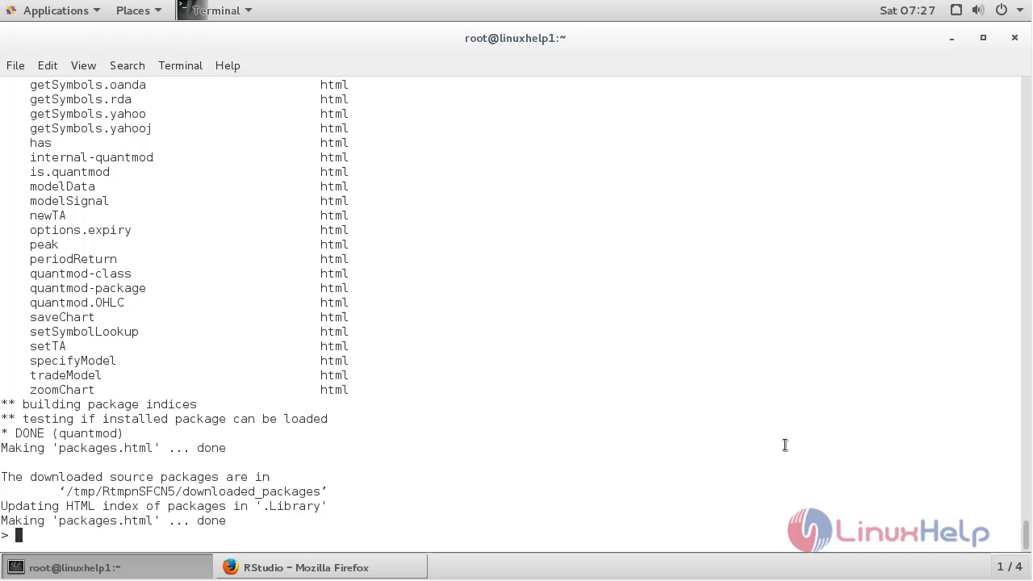
# - Clear the screen and run install.packages('txtplot') at the R prompt
pyautogui.press('ctrl+l')
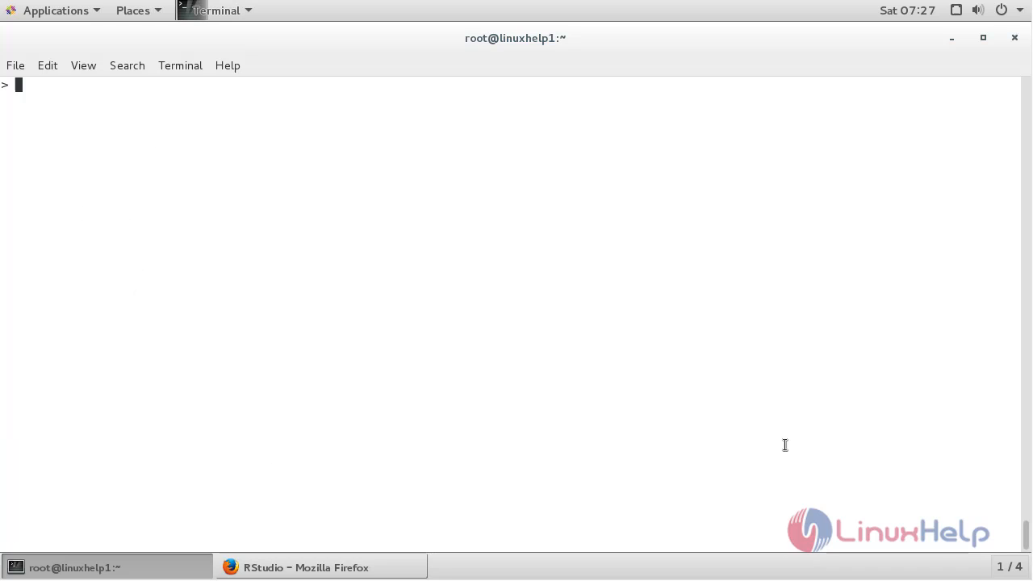
pyautogui.write('inst')
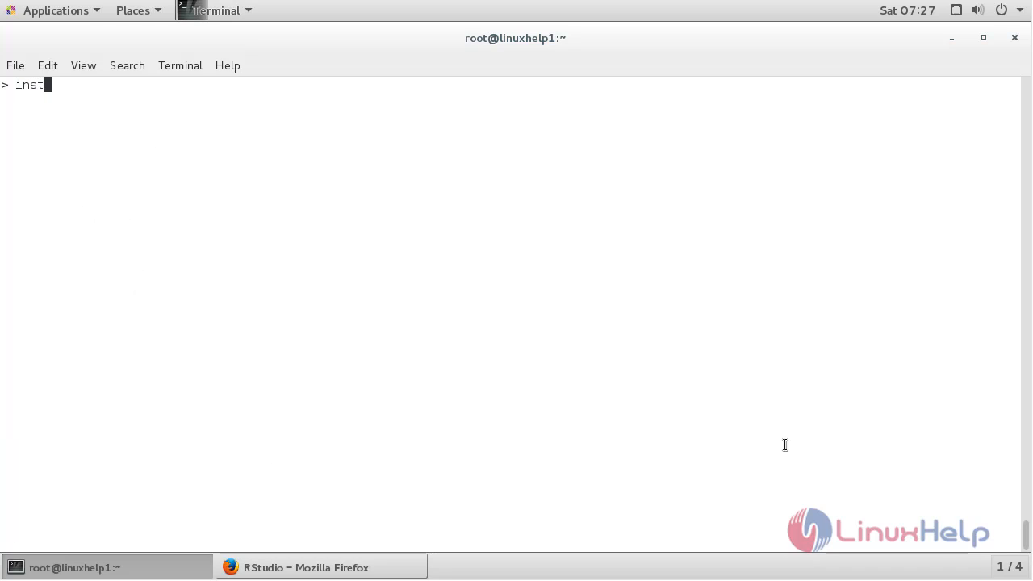
pyautogui.write('all.packa')
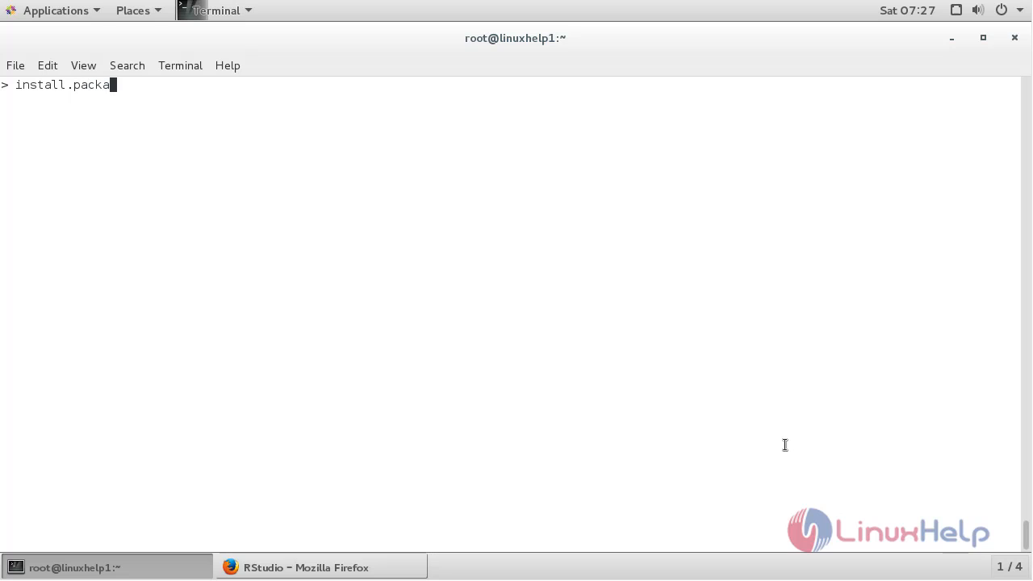
pyautogui.write("ges('txtplo")
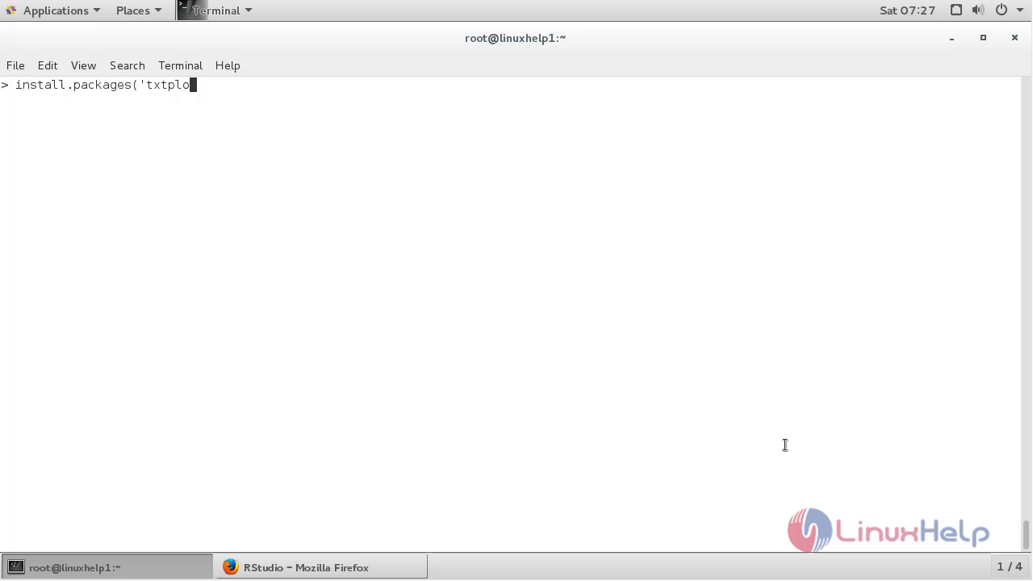
pyautogui.write("t')")
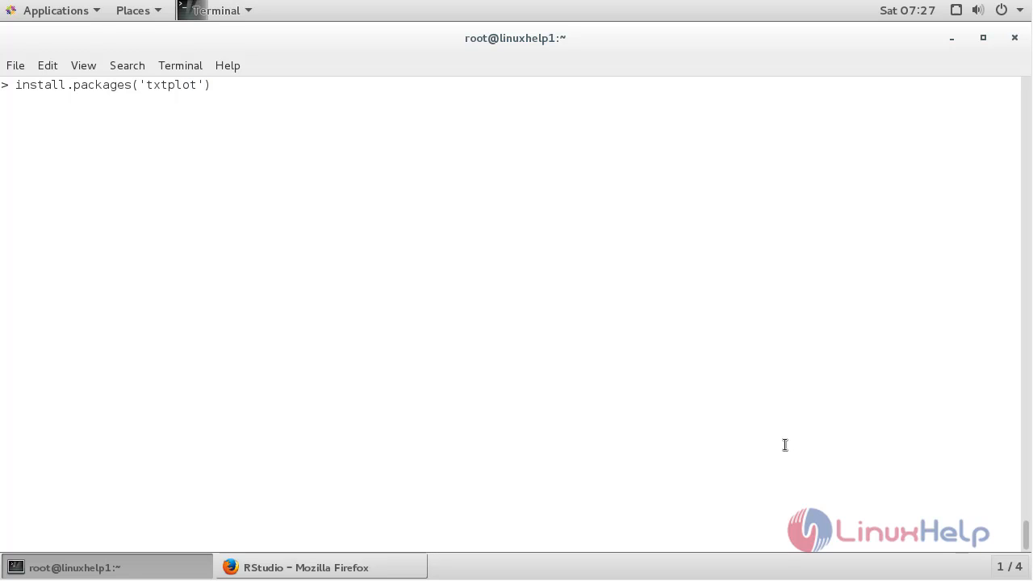
pyautogui.press('Return')
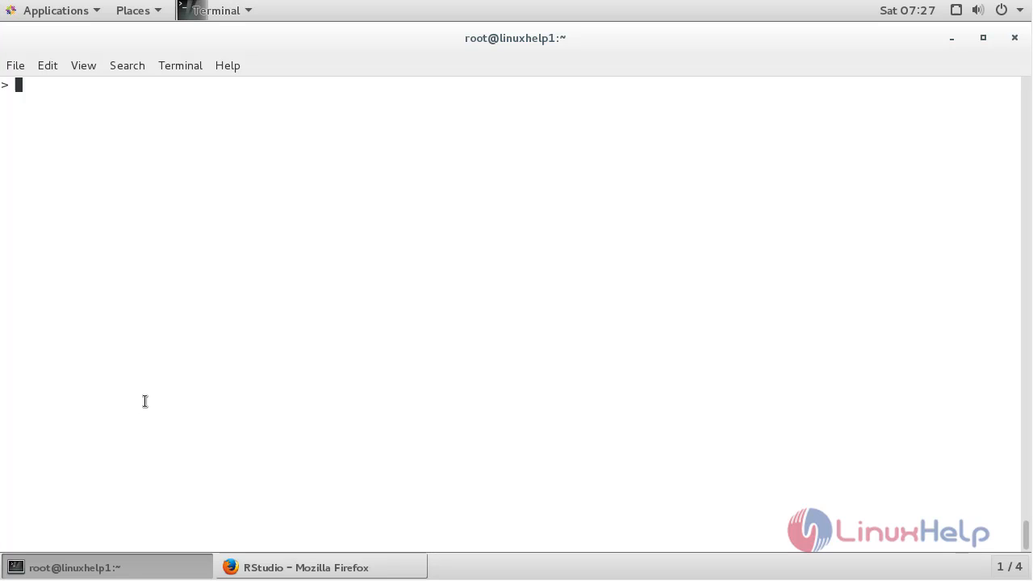
# - Load the quantmod package with library(quantmod)
pyautogui.write('li')
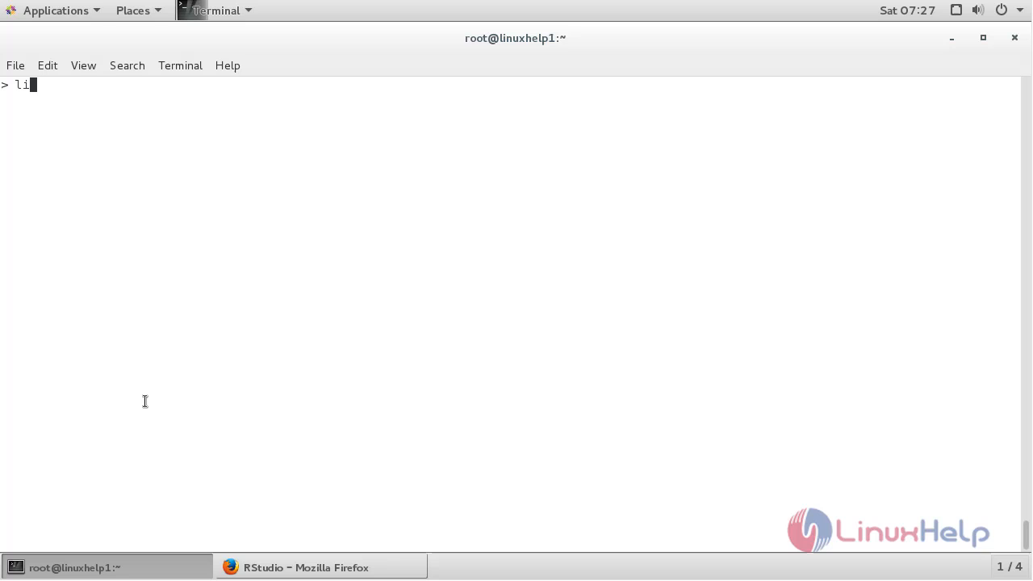
pyautogui.write('brary')
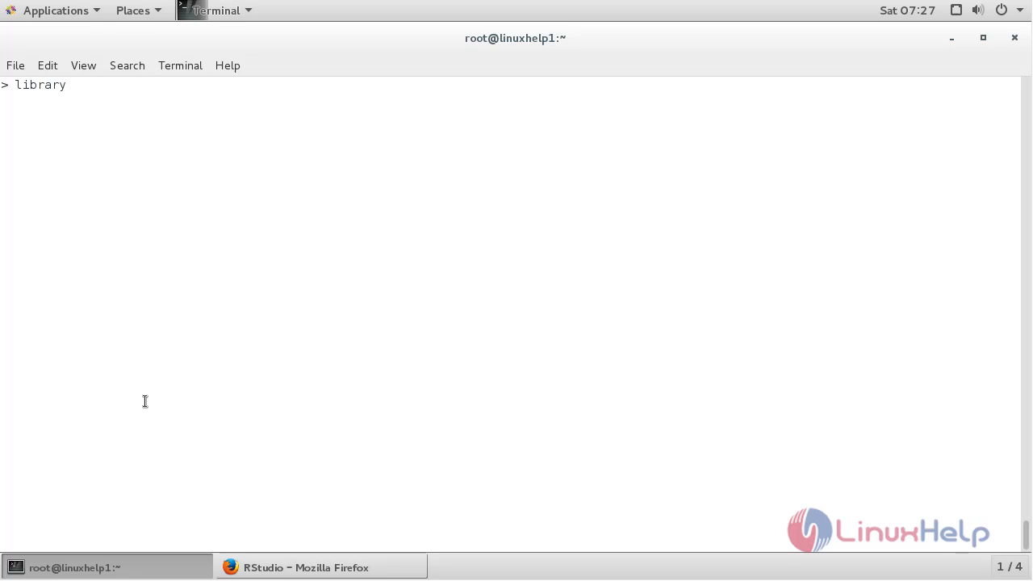
pyautogui.write('(')
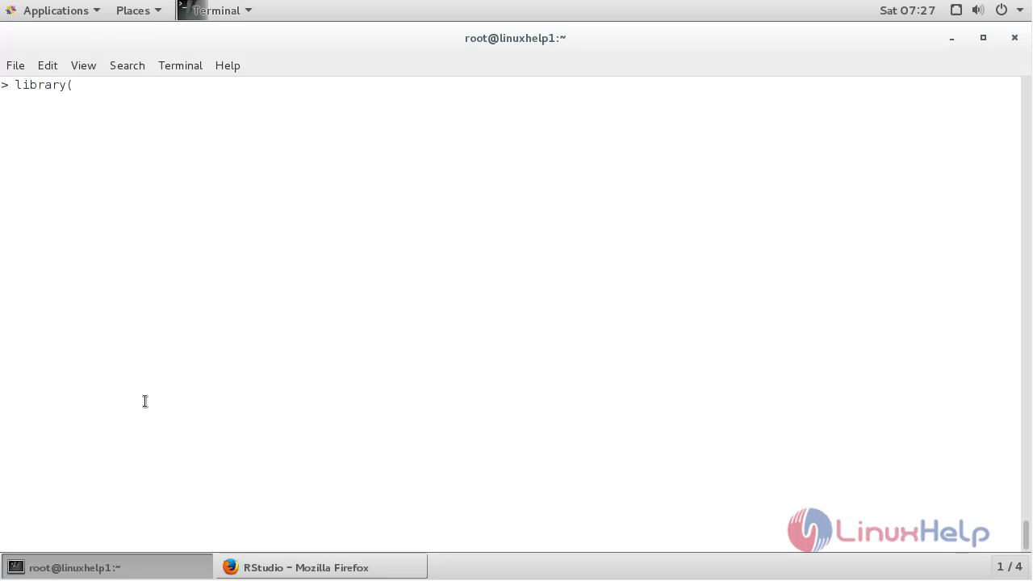
pyautogui.write('guan')
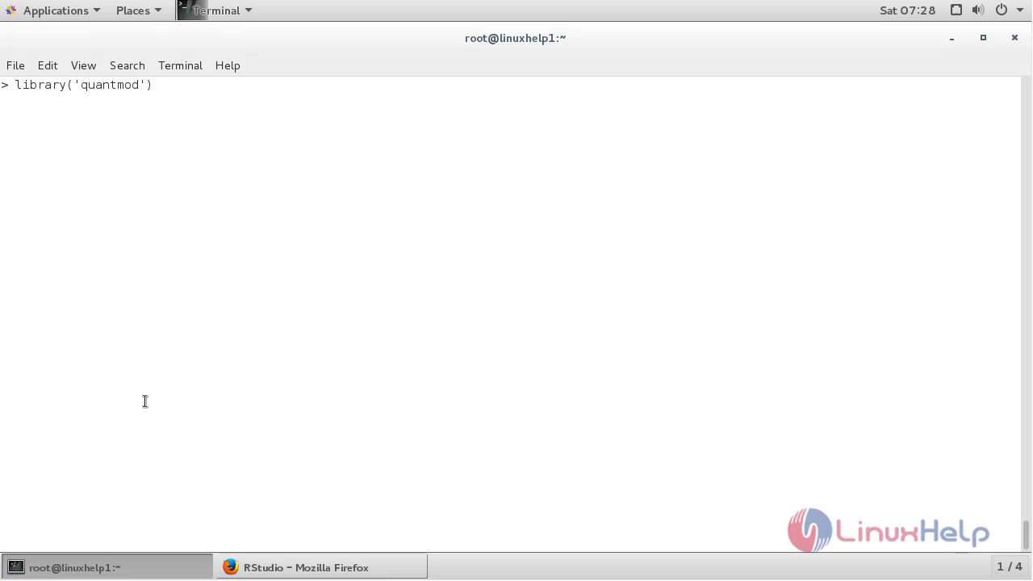
pyautogui.press('Return')
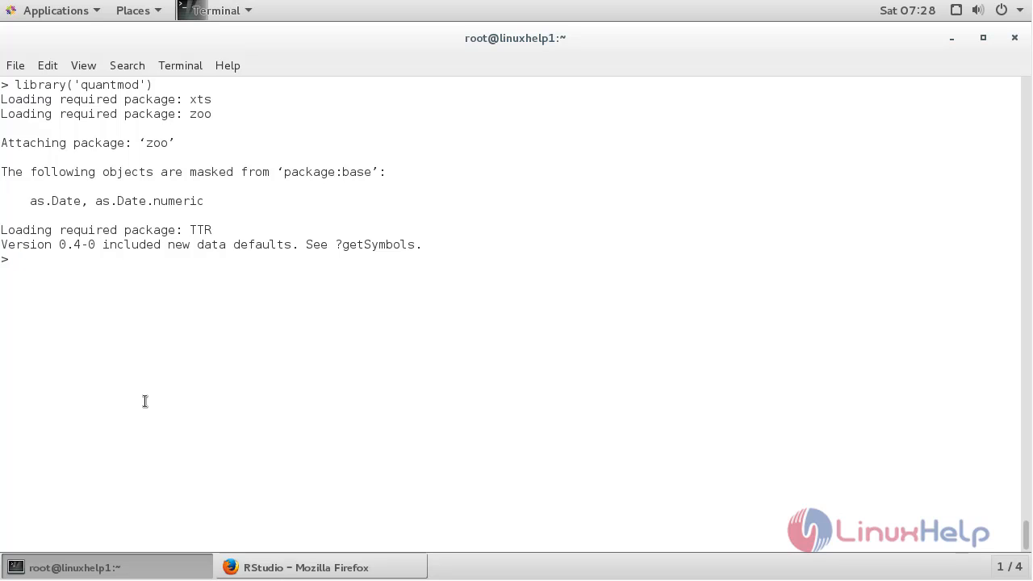
# - Create an empty environment with data <- new.env()
pyautogui.write('data')
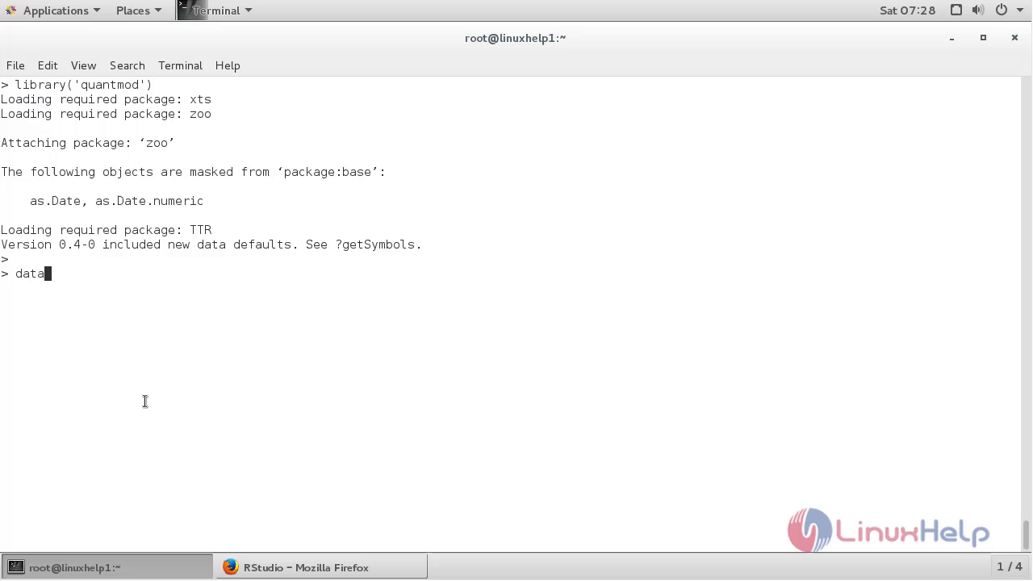
pyautogui.write('<-')
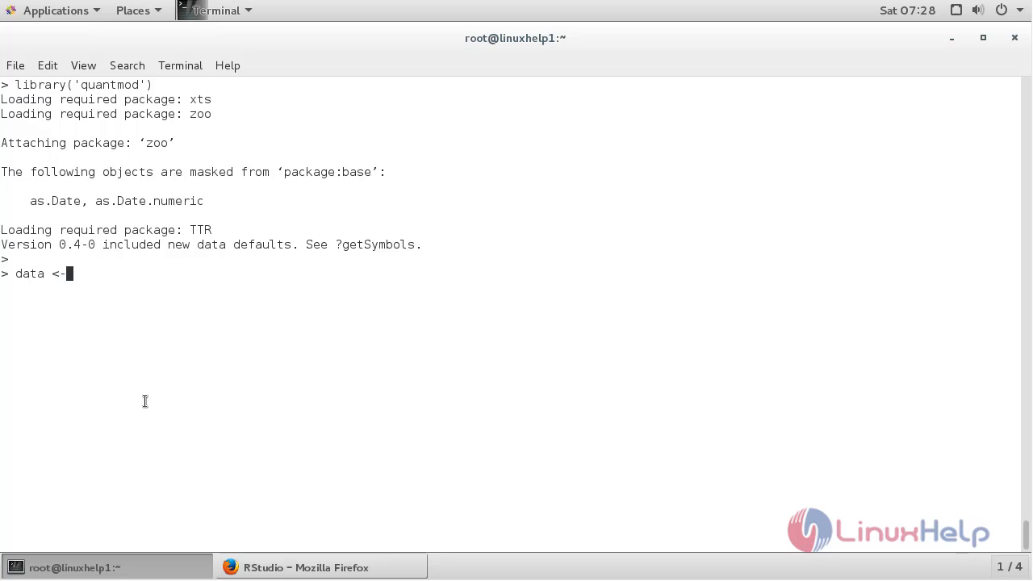
pyautogui.write('new')
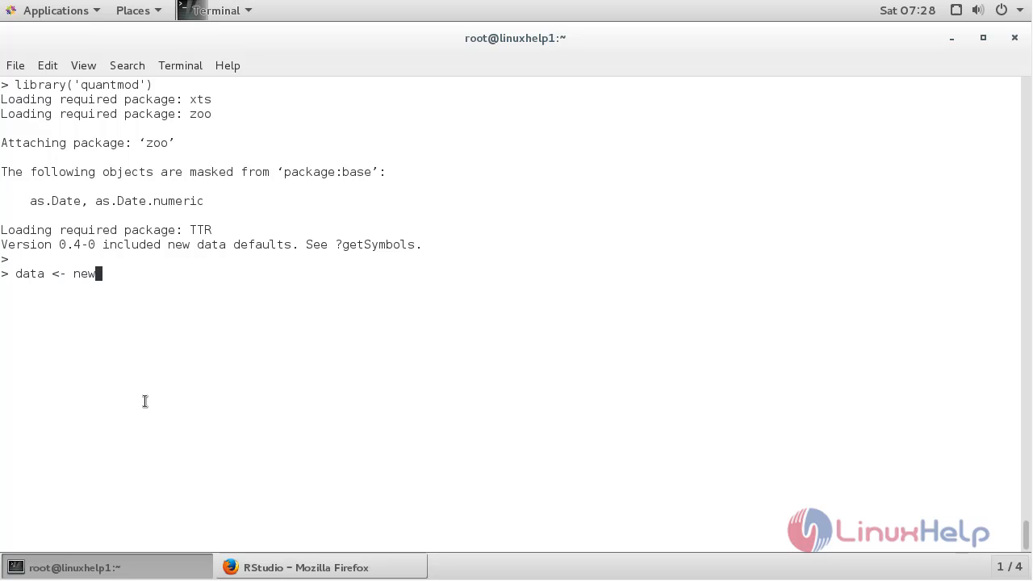
pyautogui.write('.env')
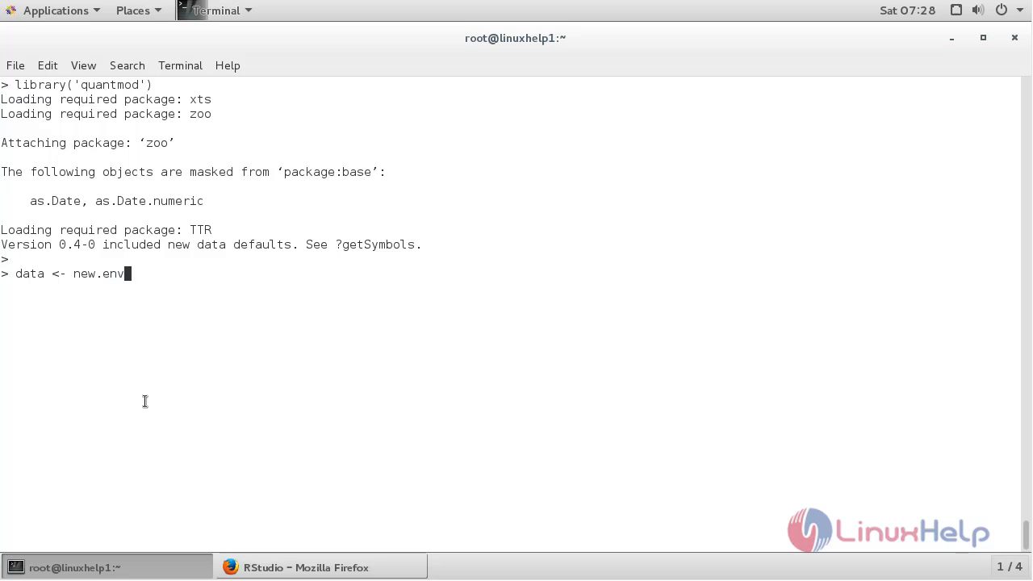
pyautogui.press('Return')
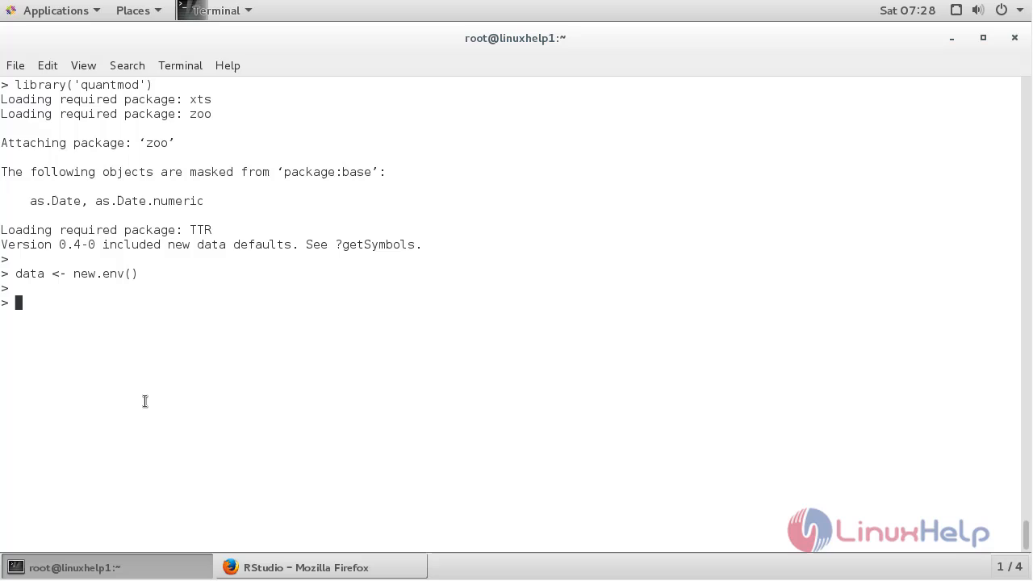
# - Run getSymbols("RHT",data) to request the RHT stock data
pyautogui.write('get')
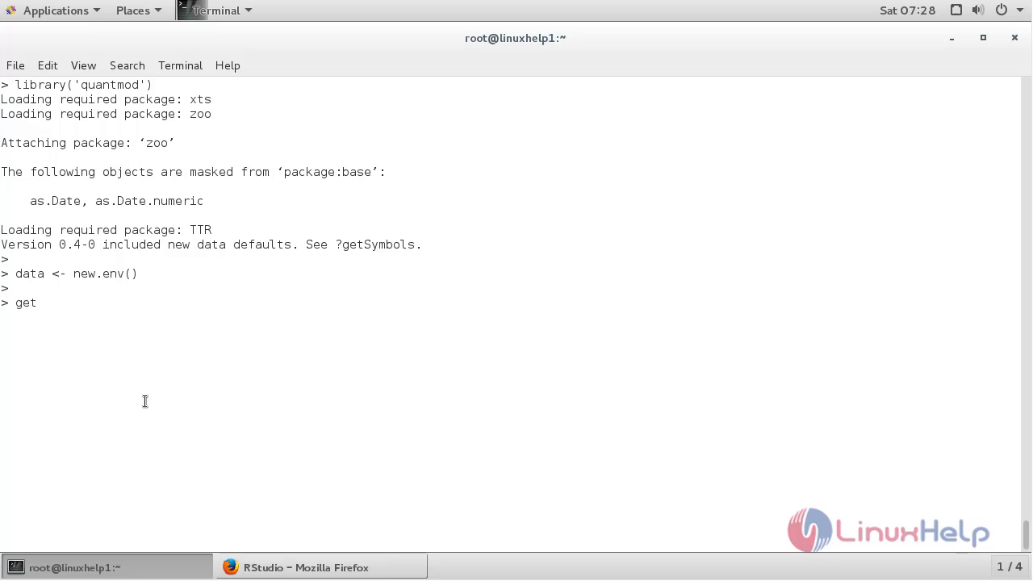
pyautogui.write('Symb')
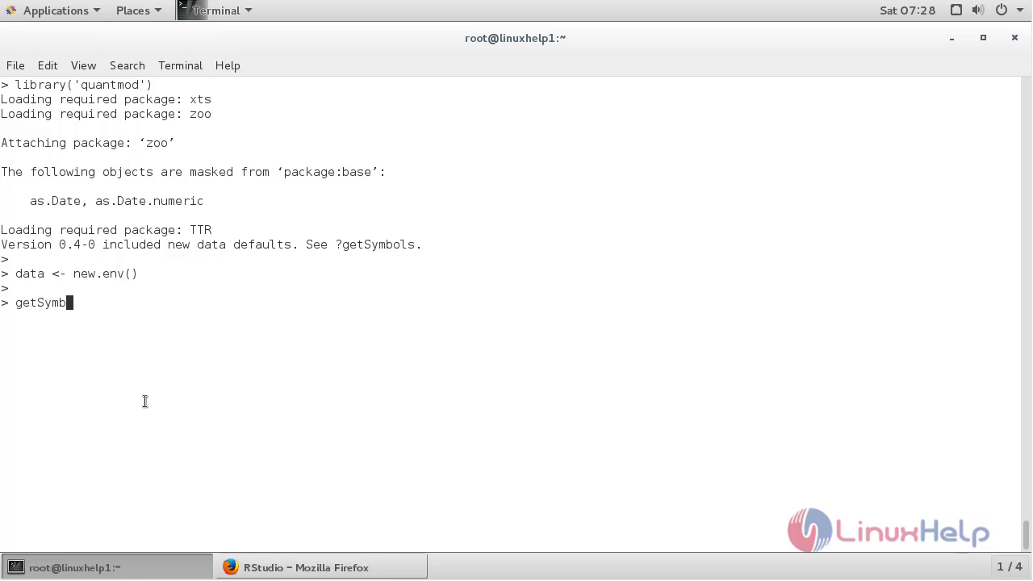
pyautogui.write('ols(')
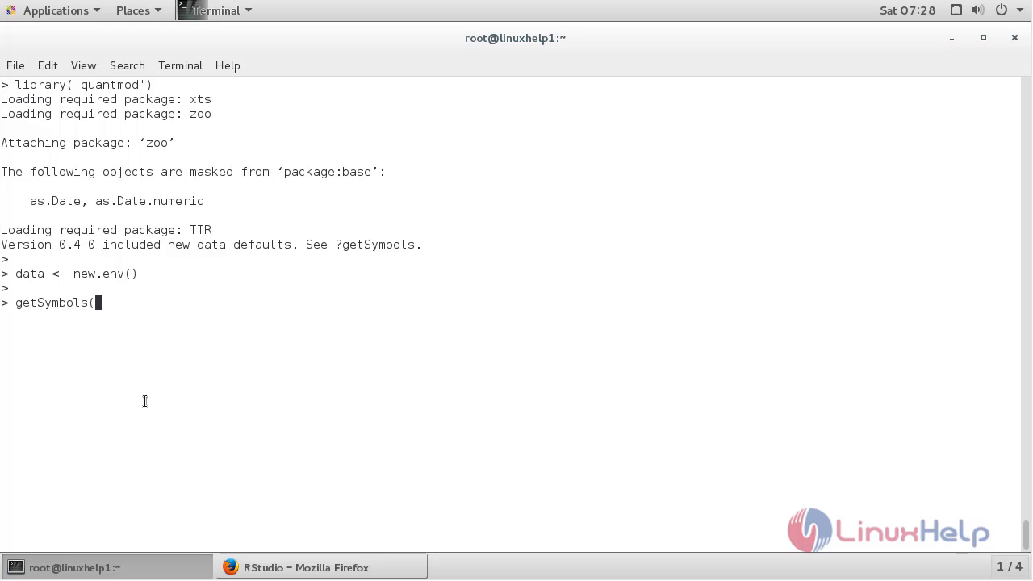
pyautogui.write('"RHT",')
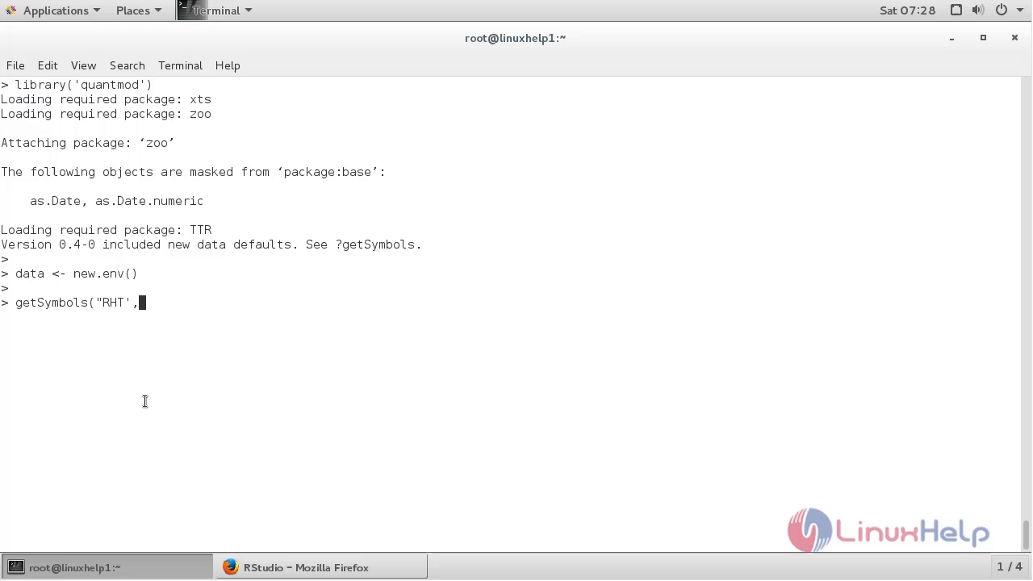
pyautogui.write('data')
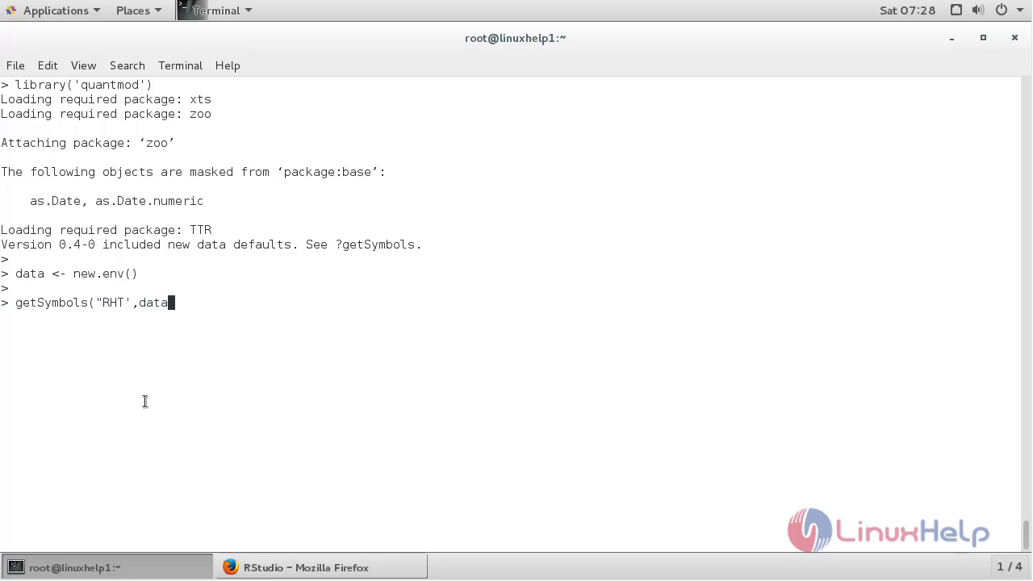
pyautogui.press('Return')
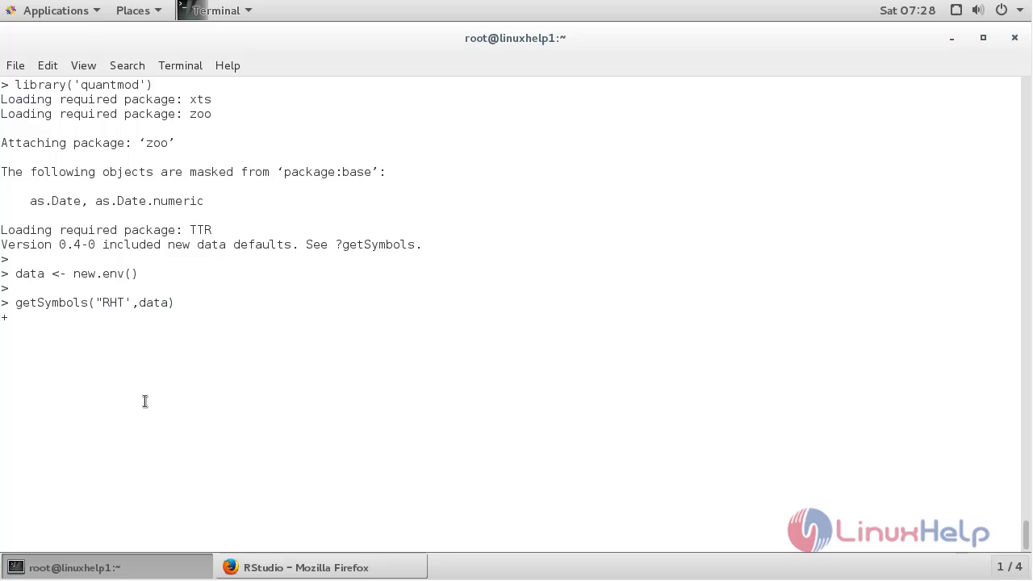
# - Rerun the download as getSymbols('RHT',data), returning "RHT"
pyautogui.write('getS')
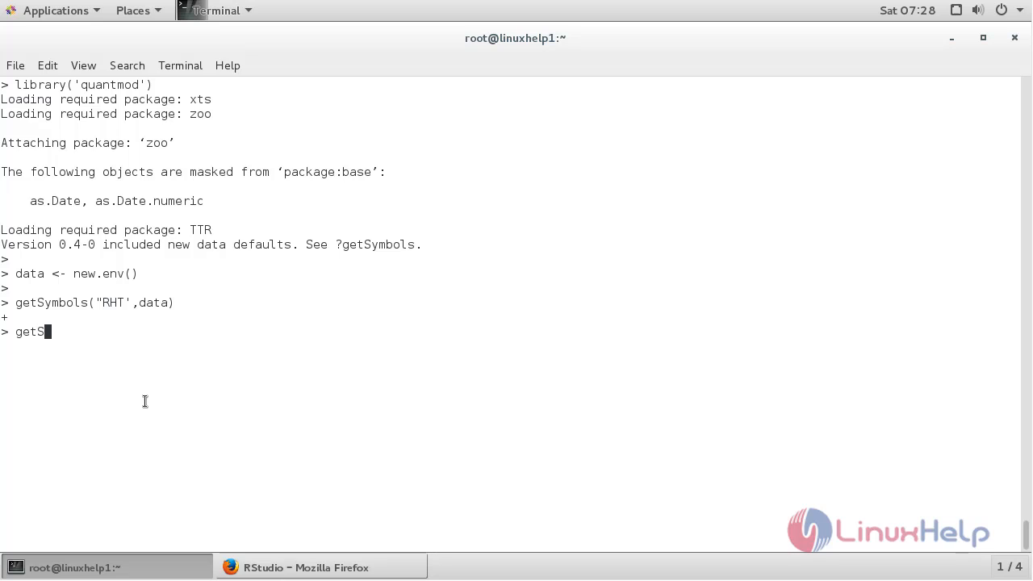
pyautogui.write('ymbols')
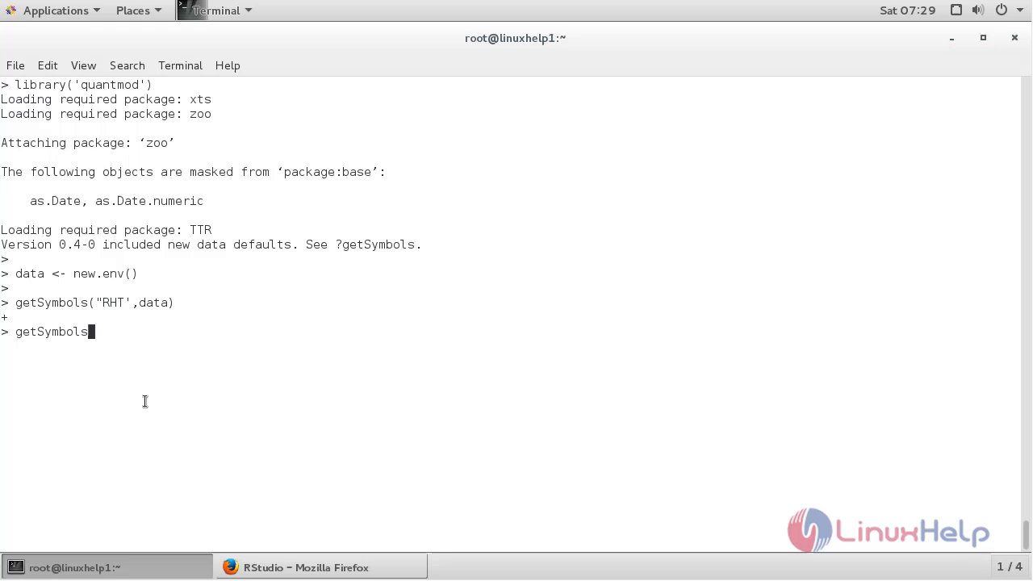
pyautogui.write("('")
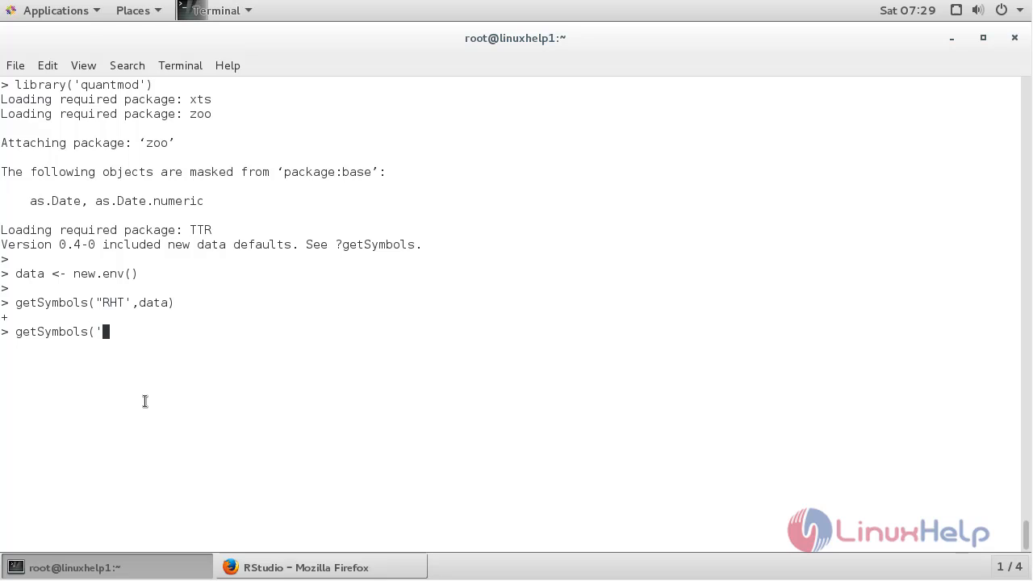
pyautogui.write("RHT'")
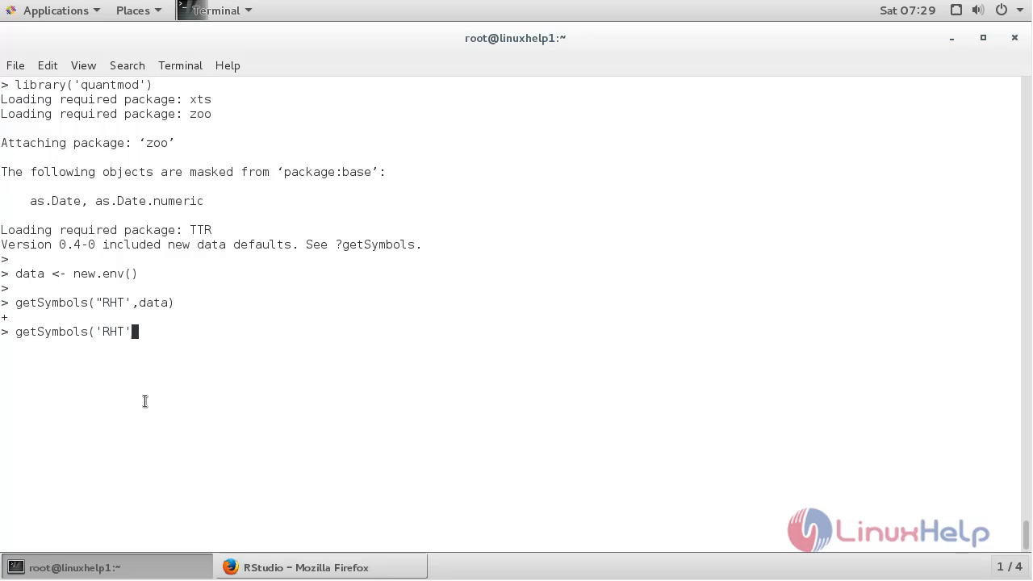
pyautogui.write(',')
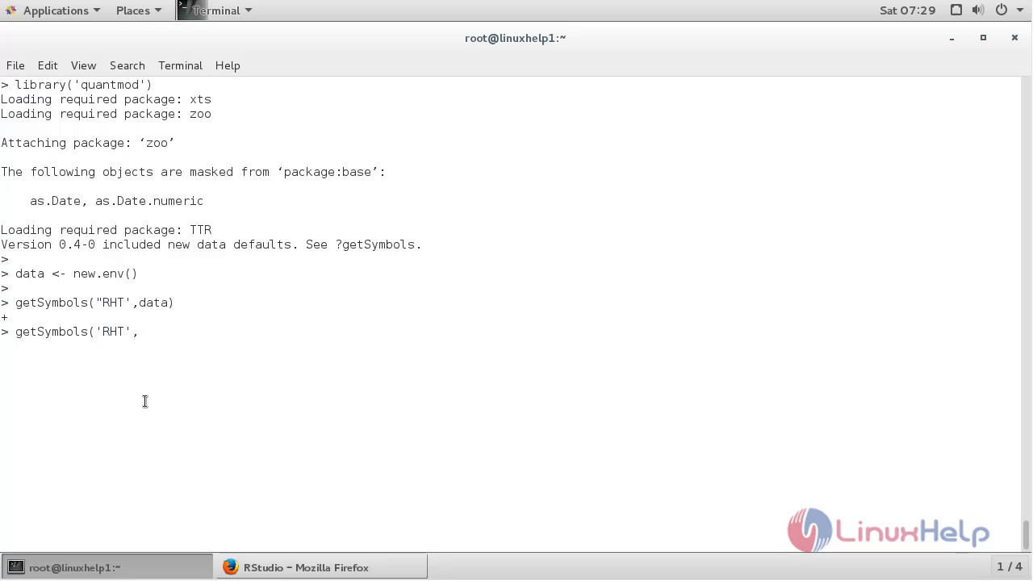
pyautogui.write('data')
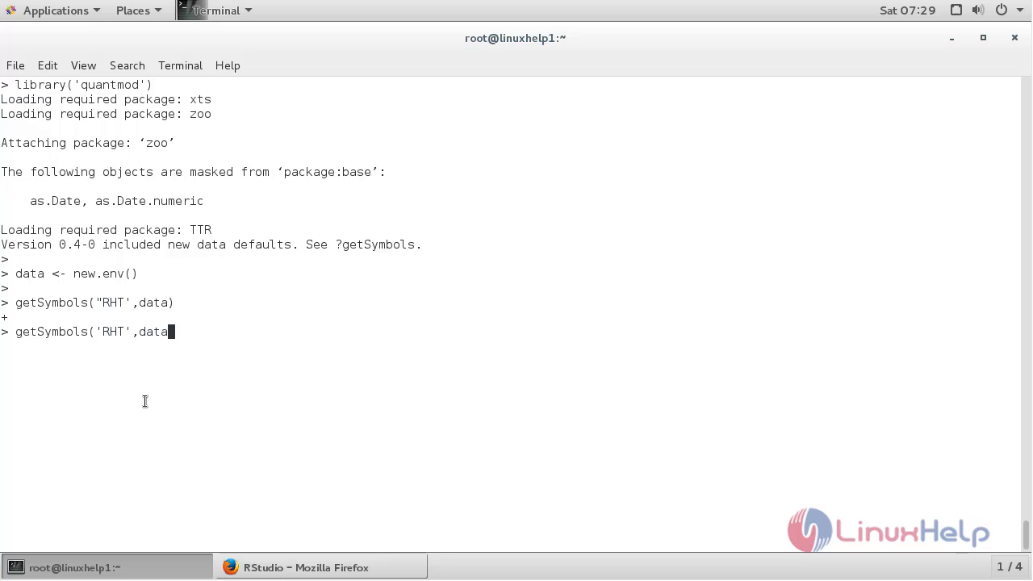
pyautogui.press('Return')
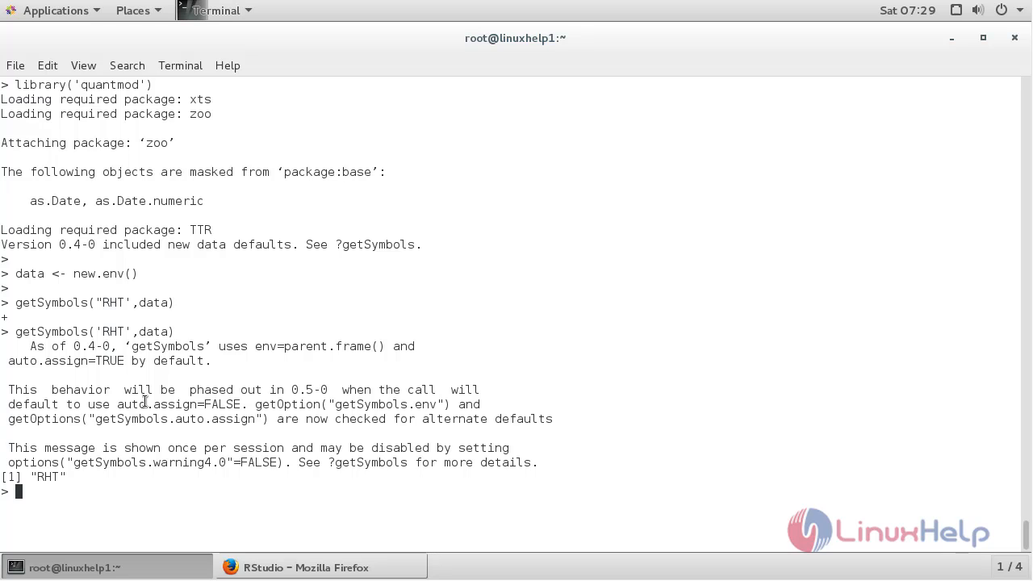
# - Run plot(data$RHT) to chart the RHT price series in an R Graphics window
pyautogui.press('Return')
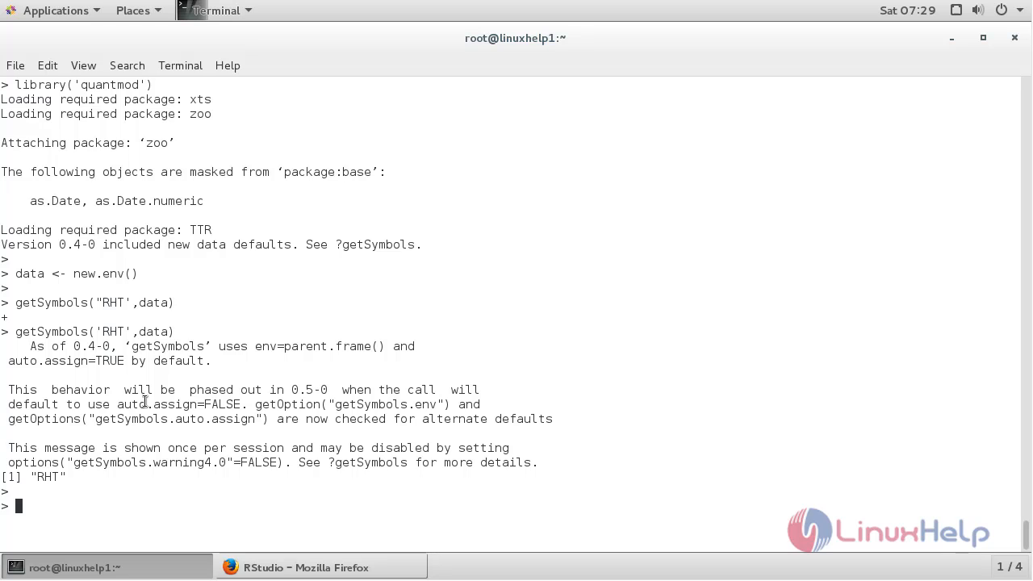
pyautogui.write('plot')
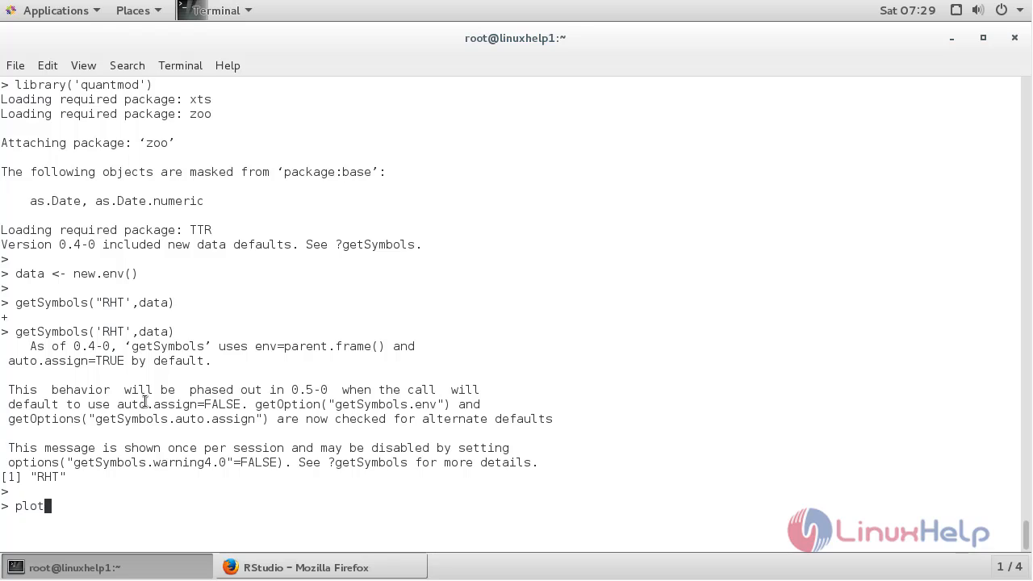
pyautogui.write('(data')
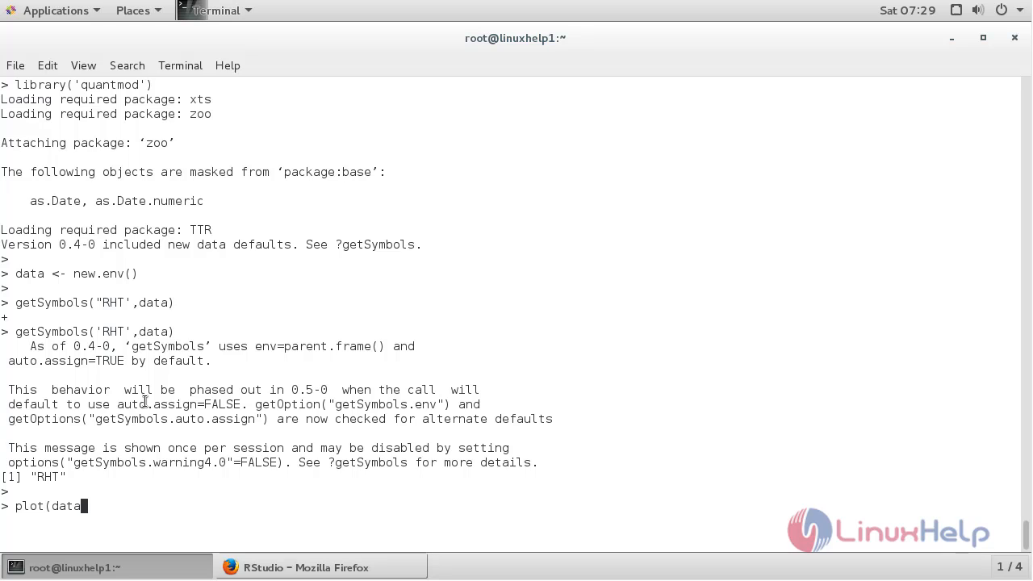
pyautogui.write('$R')
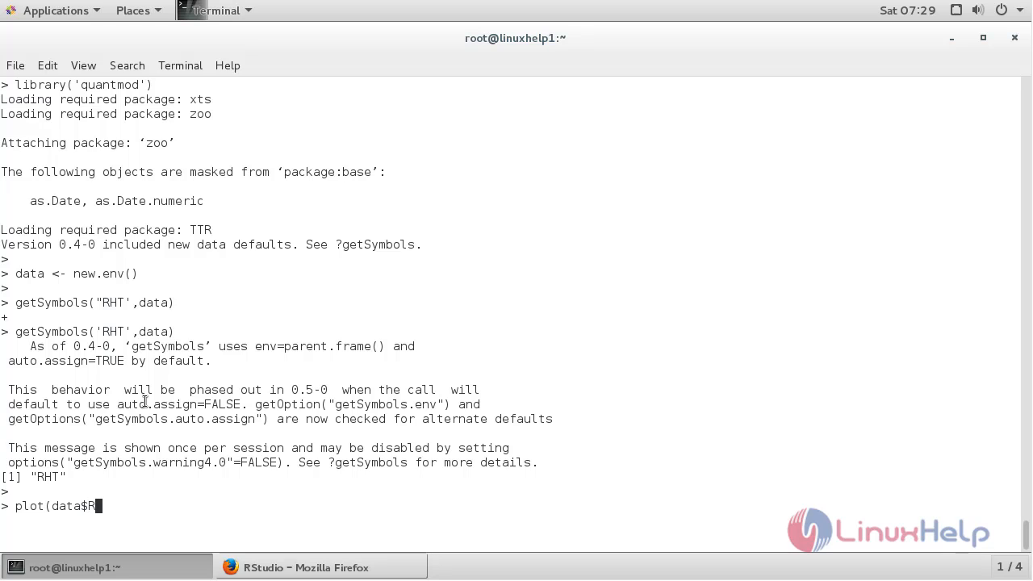
pyautogui.write('HT)')
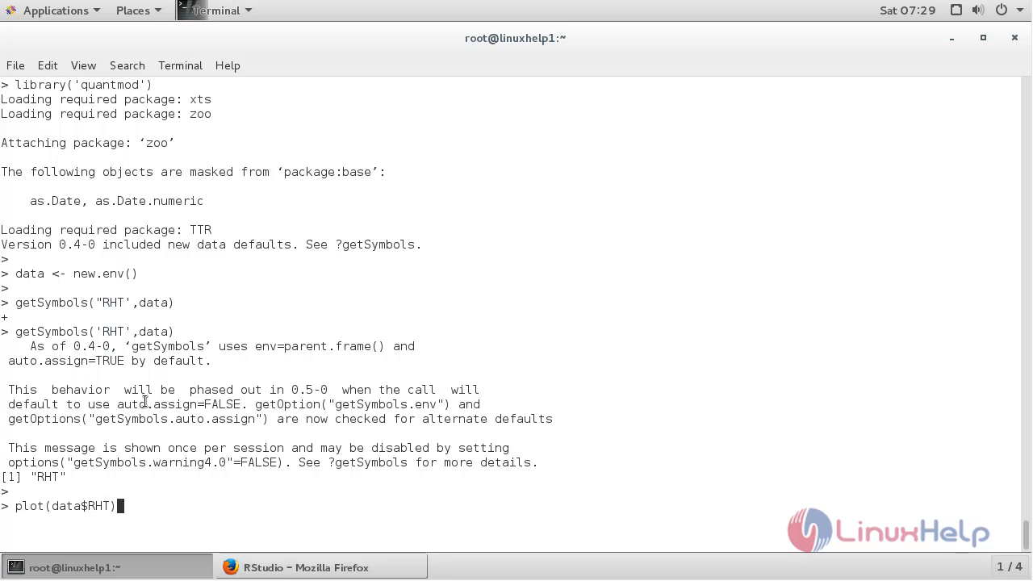
pyautogui.press('Return')
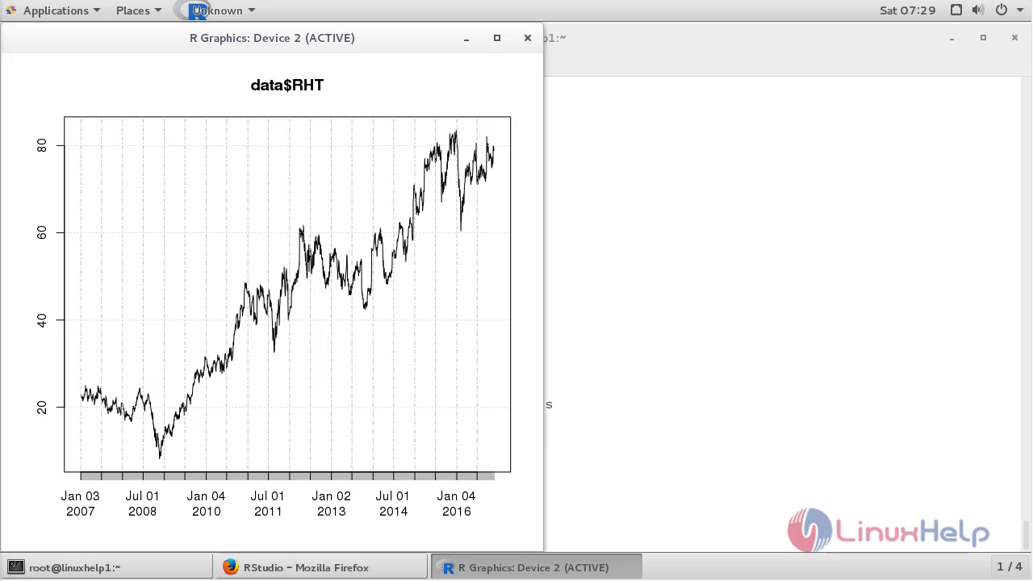
pyautogui.moveTo(400, 294)
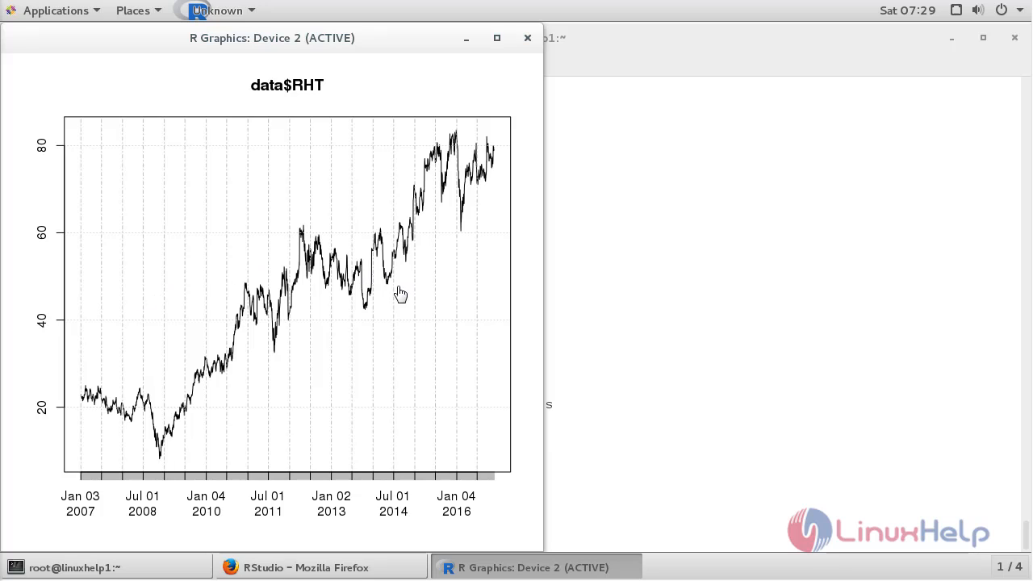
# - Bring the terminal window back to the front over the RHT chart
pyautogui.click(105, 568)
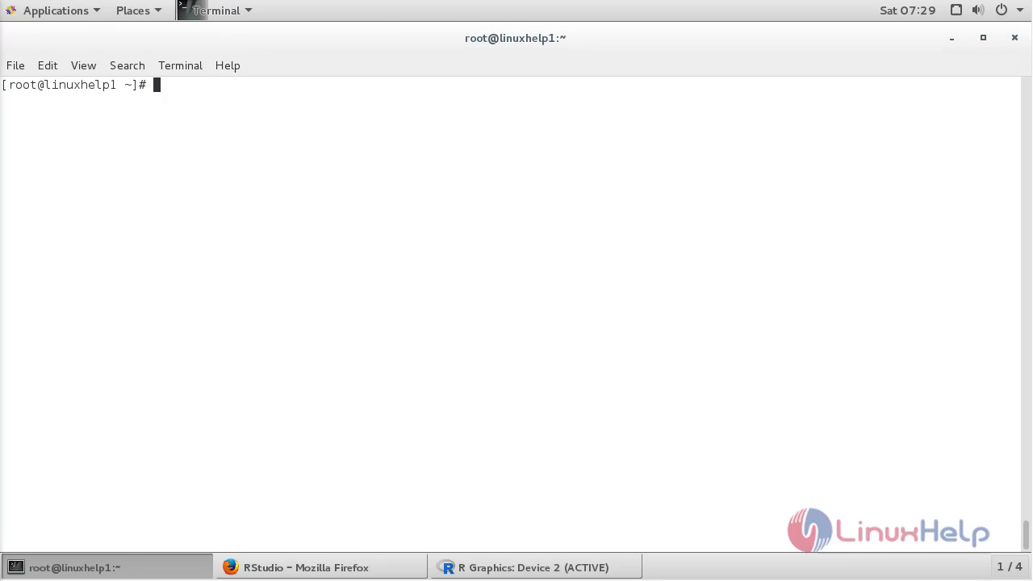
pyautogui.moveTo(283, 400)
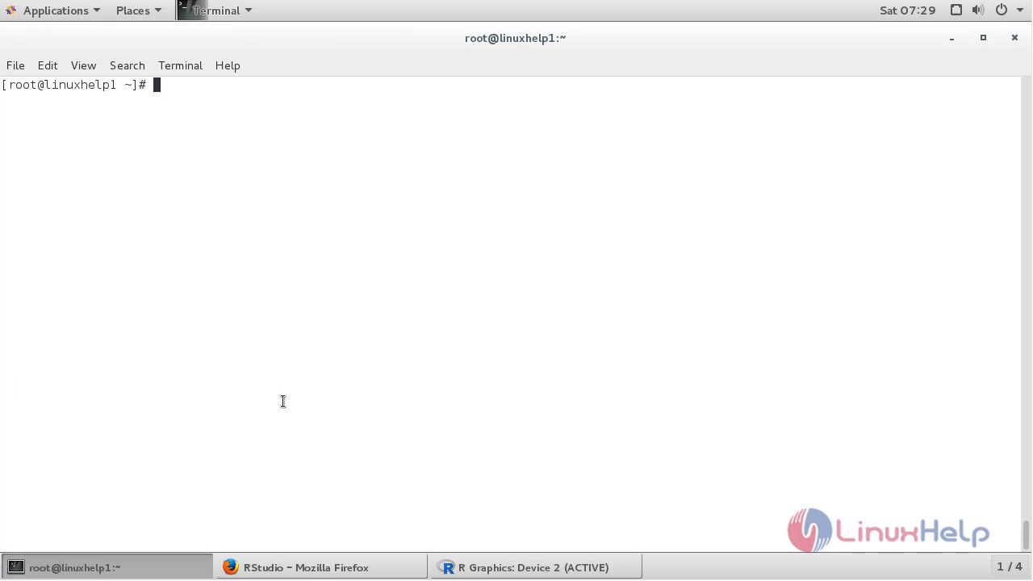